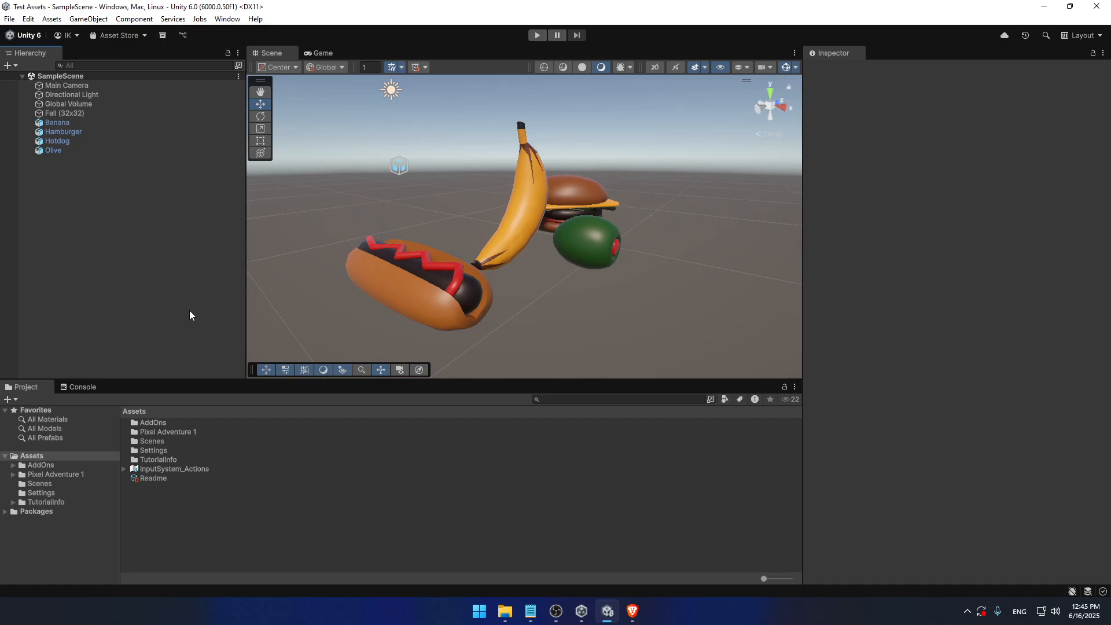
pyautogui.moveTo(140, 269)
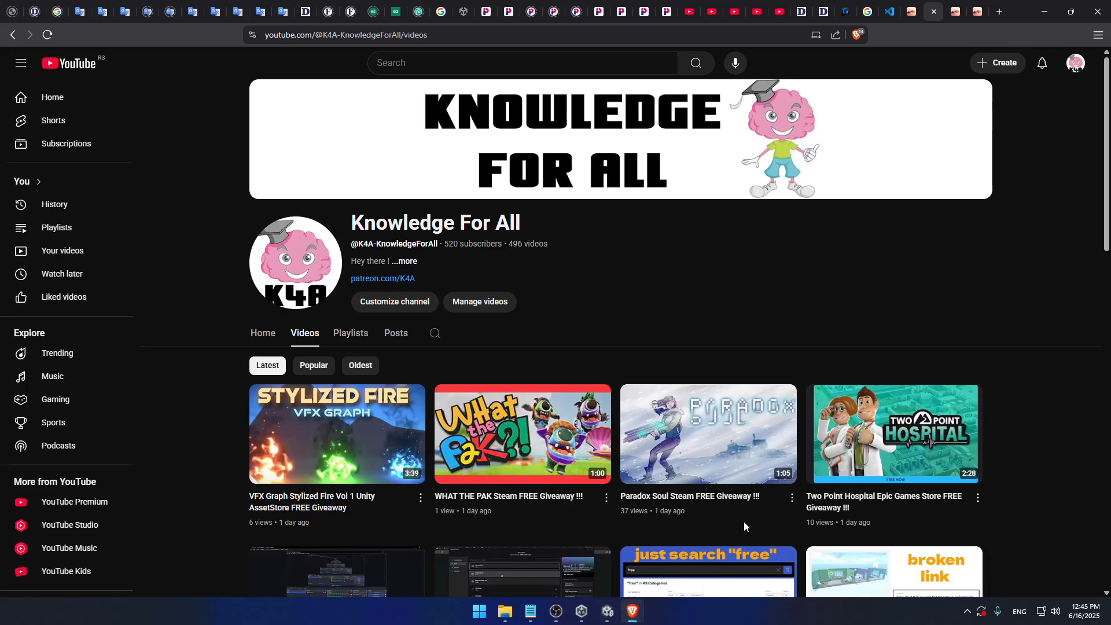
# Scroll down the channel's Videos tab to the older Unity asset and sculpting uploads
pyautogui.scroll(-3)
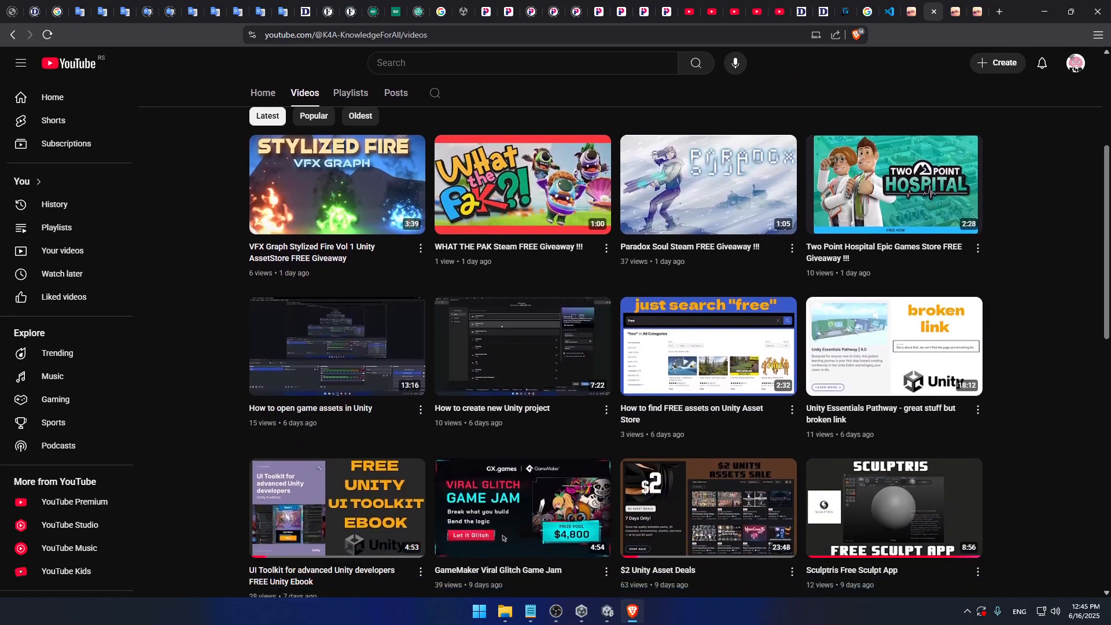
pyautogui.scroll(-3)
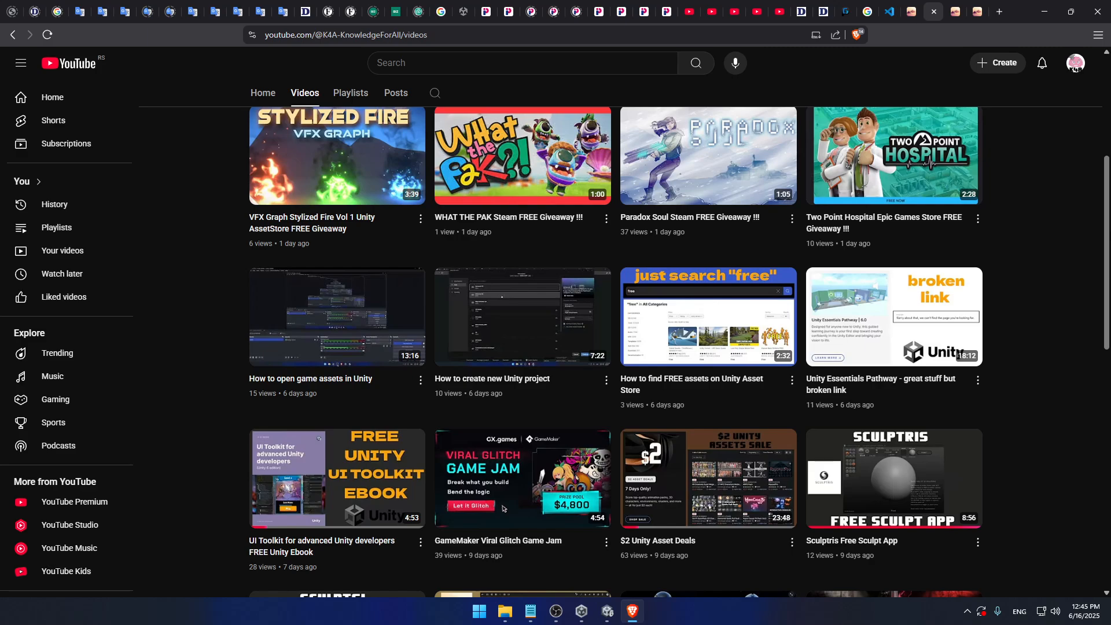
pyautogui.scroll(-3)
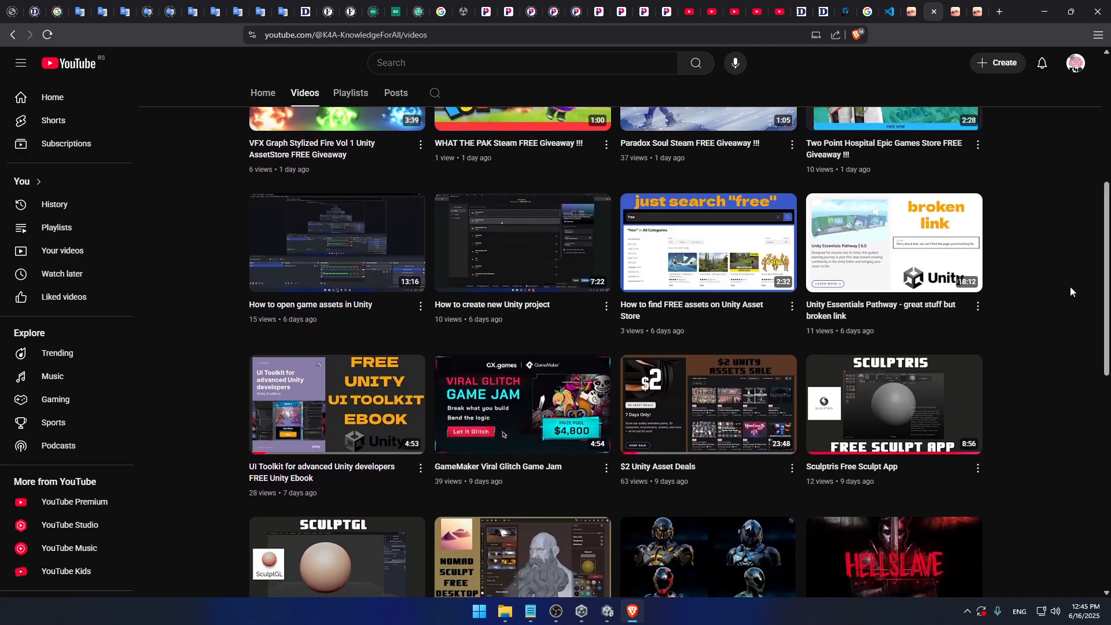
pyautogui.moveTo(362, 254)
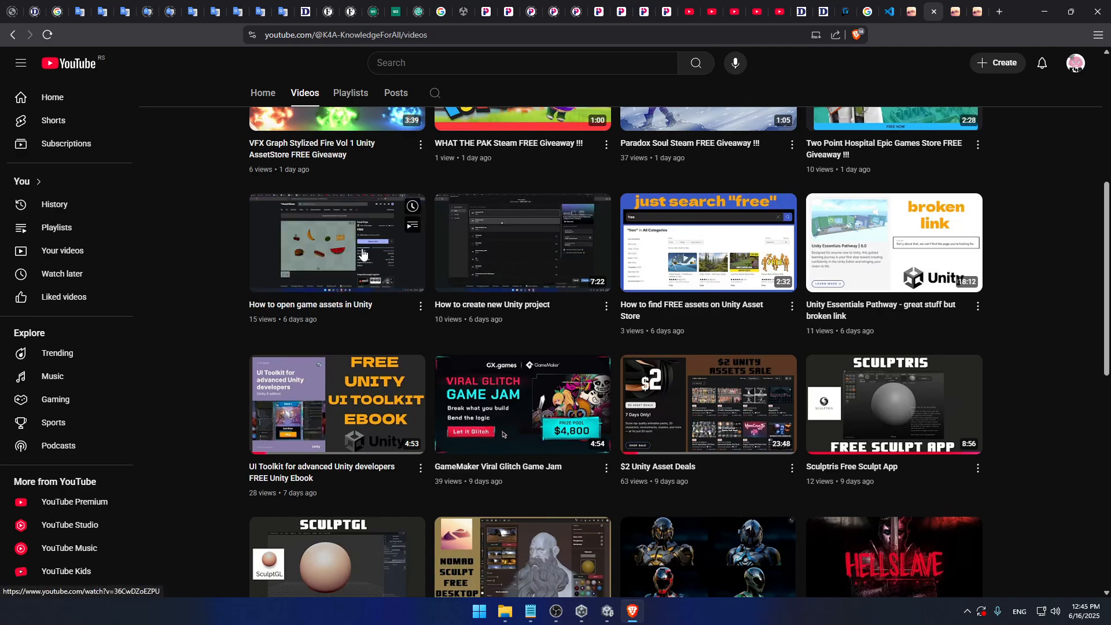
pyautogui.moveTo(347, 255)
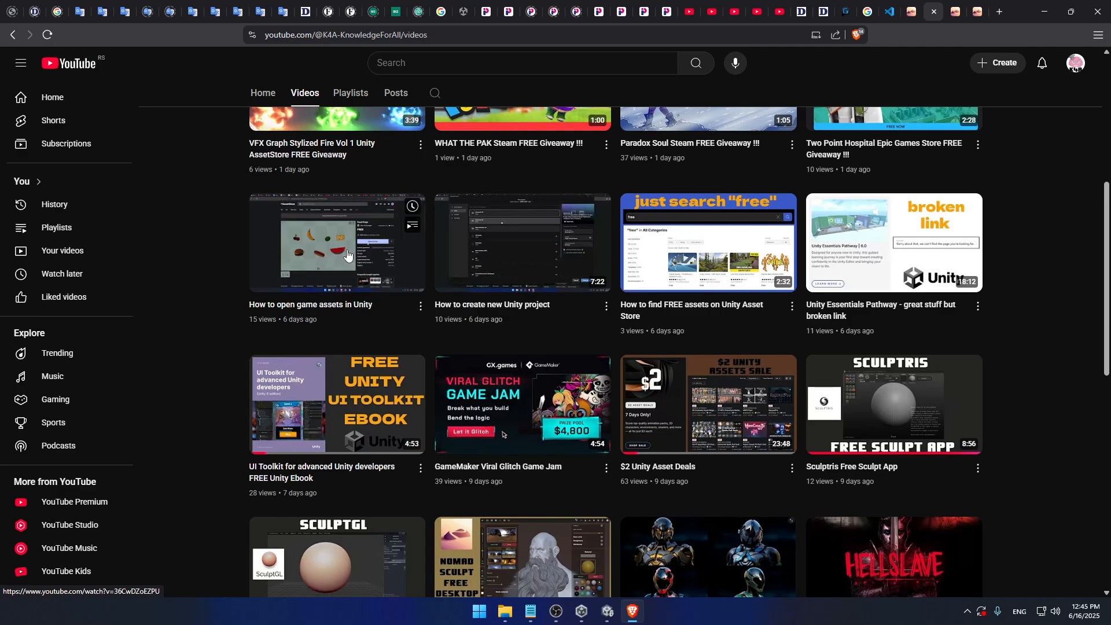
pyautogui.moveTo(700, 259)
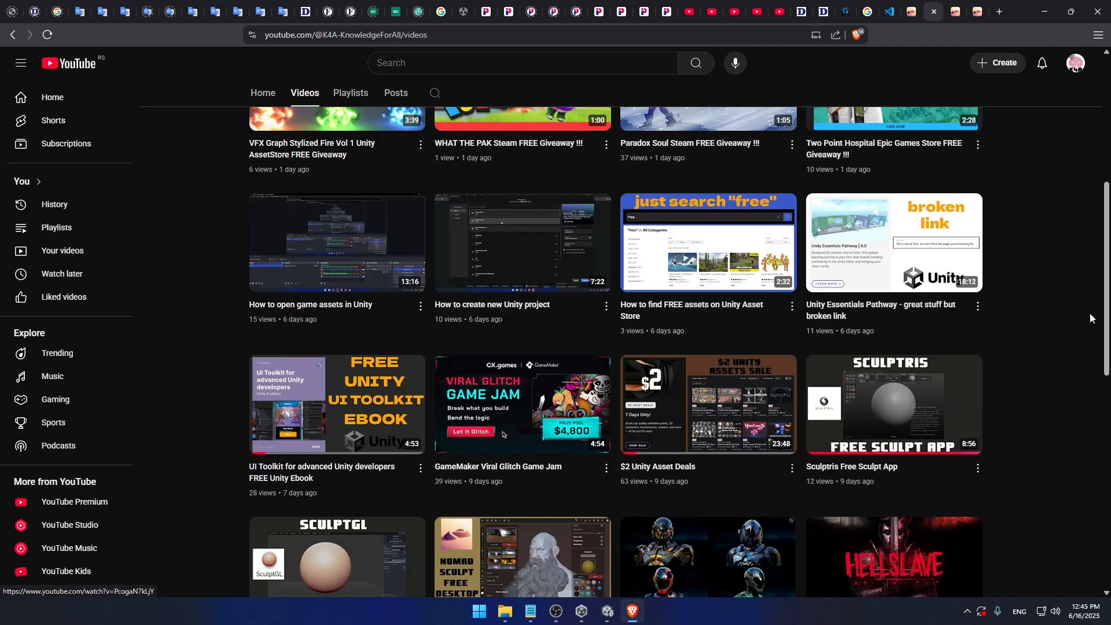
pyautogui.moveTo(698, 257)
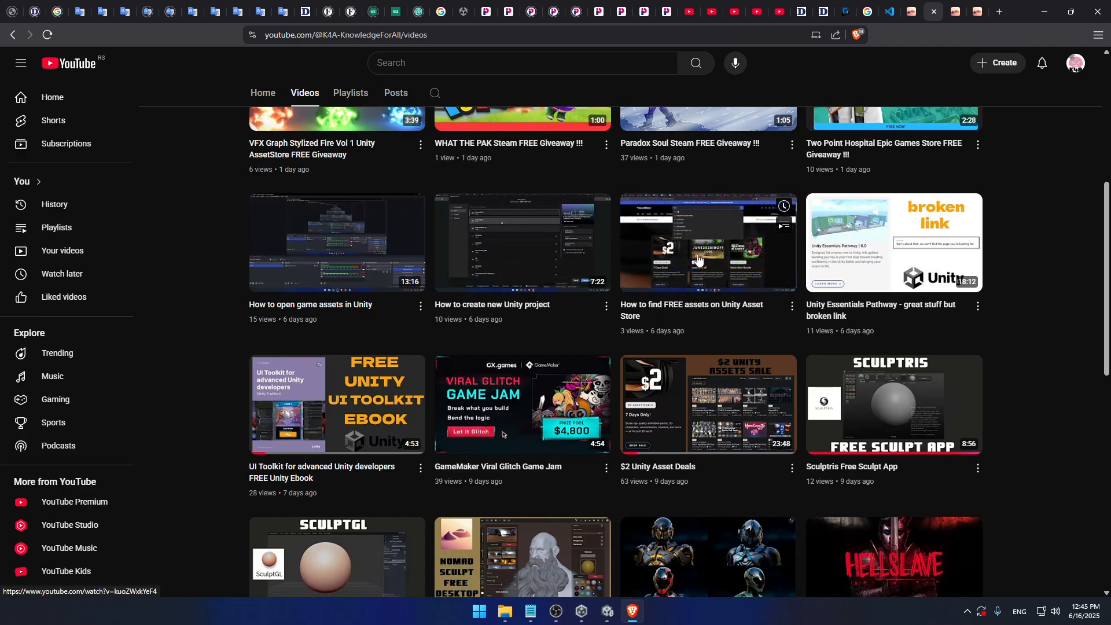
pyautogui.moveTo(354, 261)
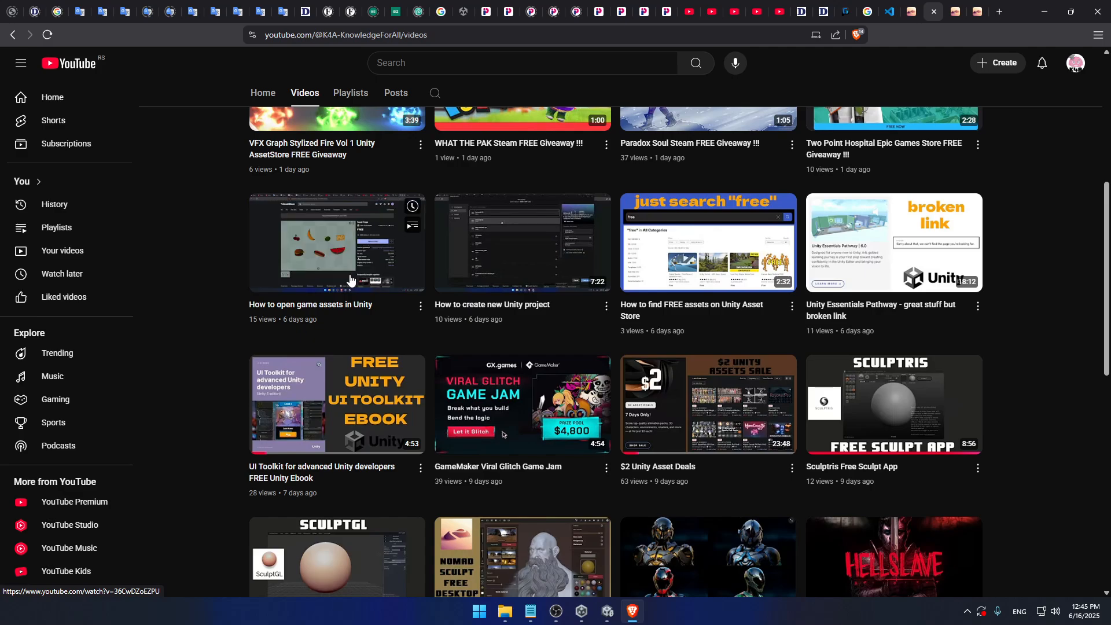
pyautogui.moveTo(630, 610)
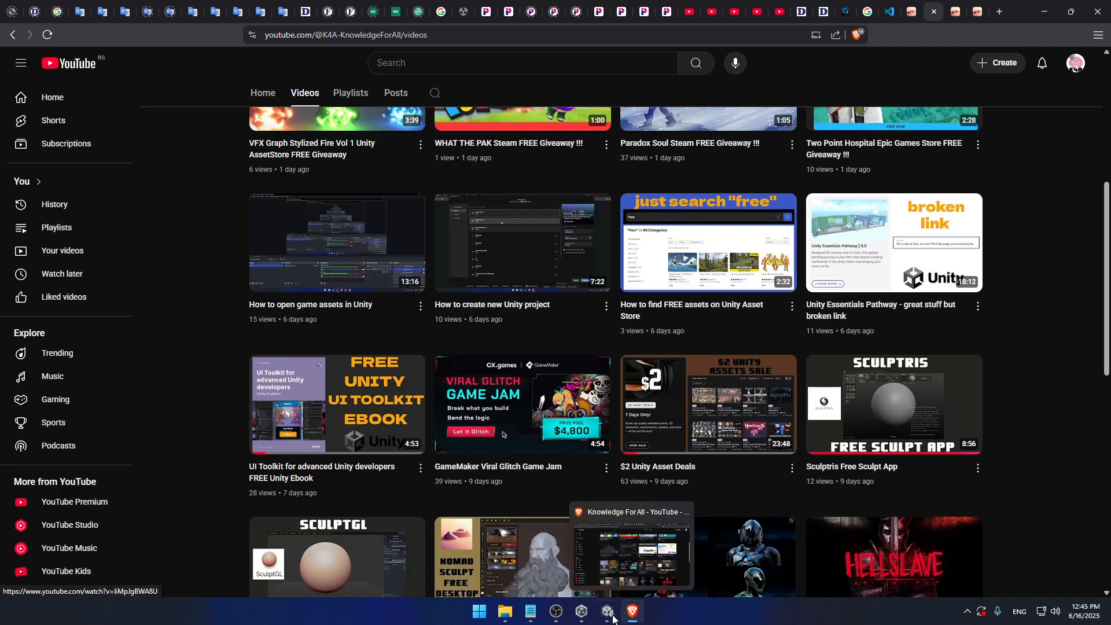
pyautogui.moveTo(606, 621)
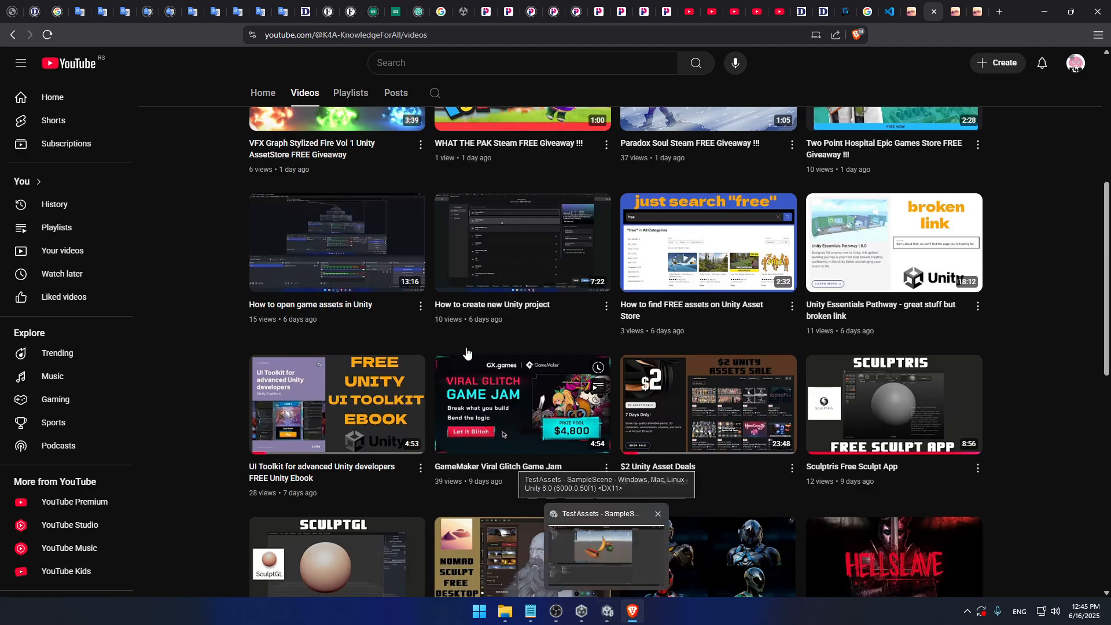
pyautogui.moveTo(687, 314)
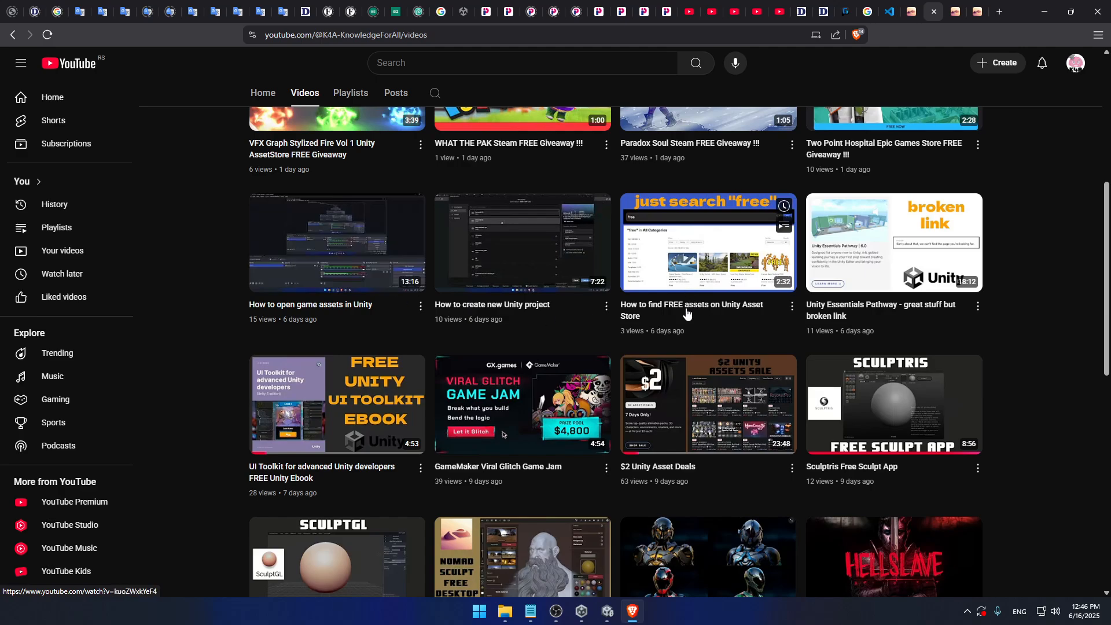
pyautogui.moveTo(581, 612)
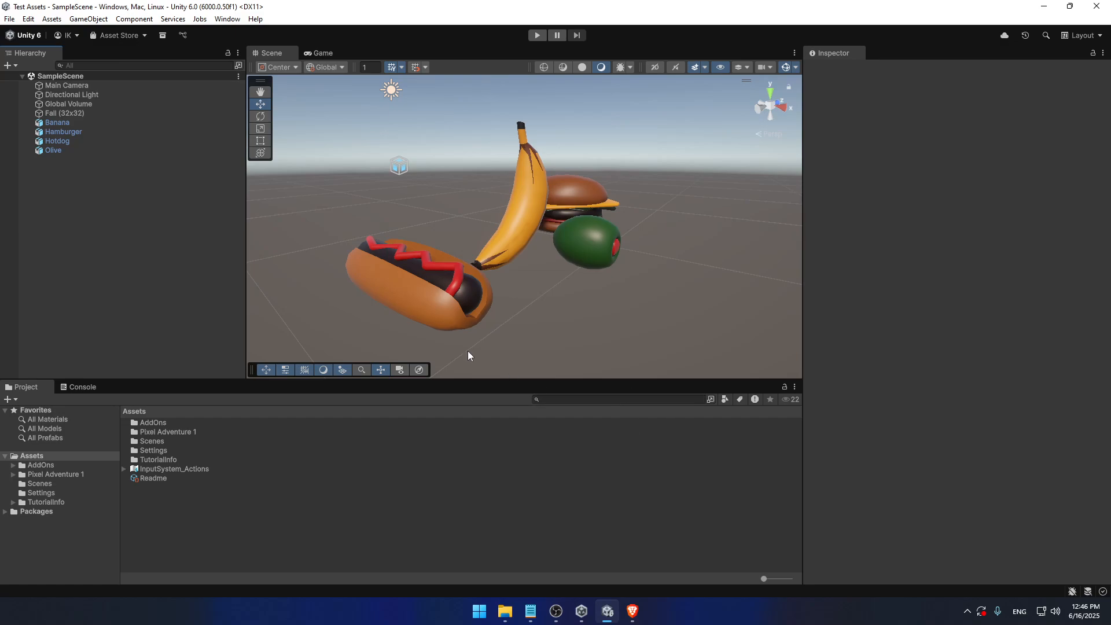
pyautogui.moveTo(177, 259)
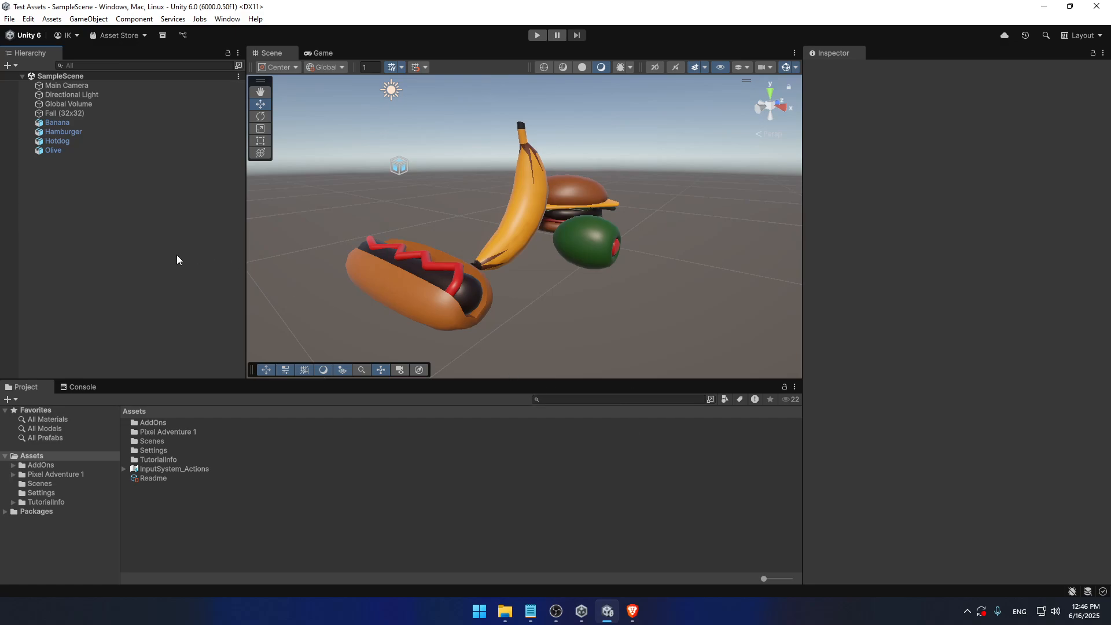
pyautogui.moveTo(153, 271)
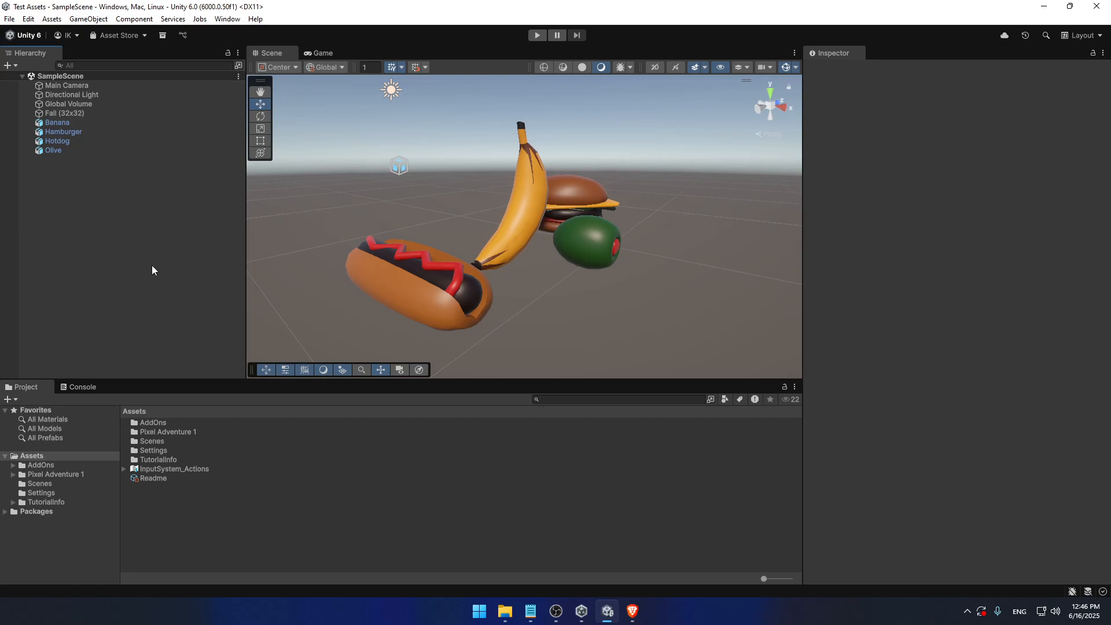
pyautogui.moveTo(194, 250)
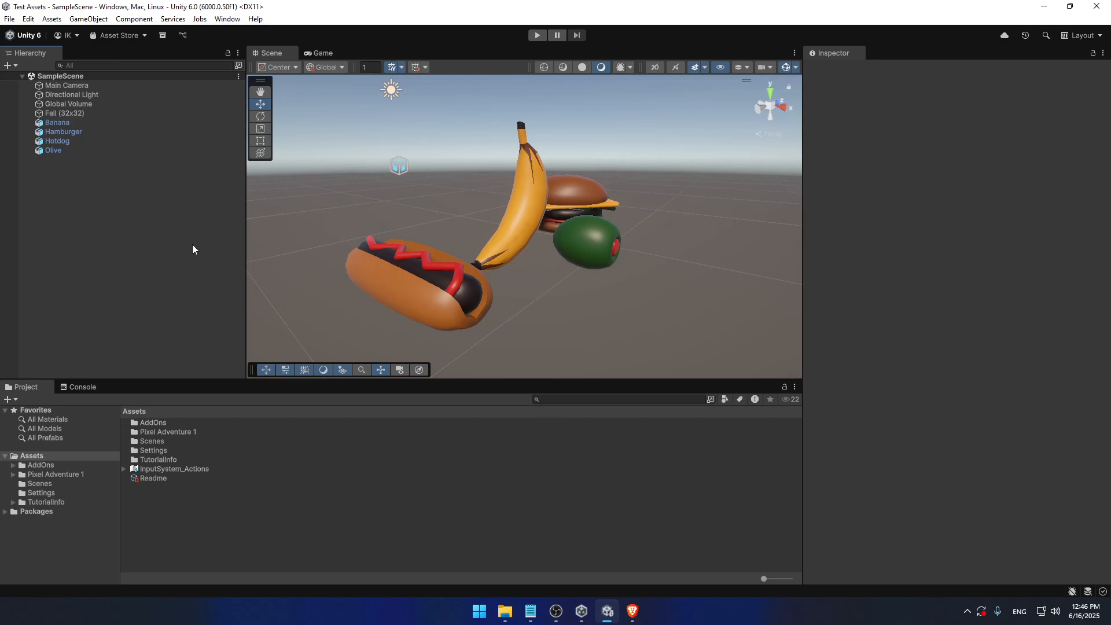
pyautogui.moveTo(175, 240)
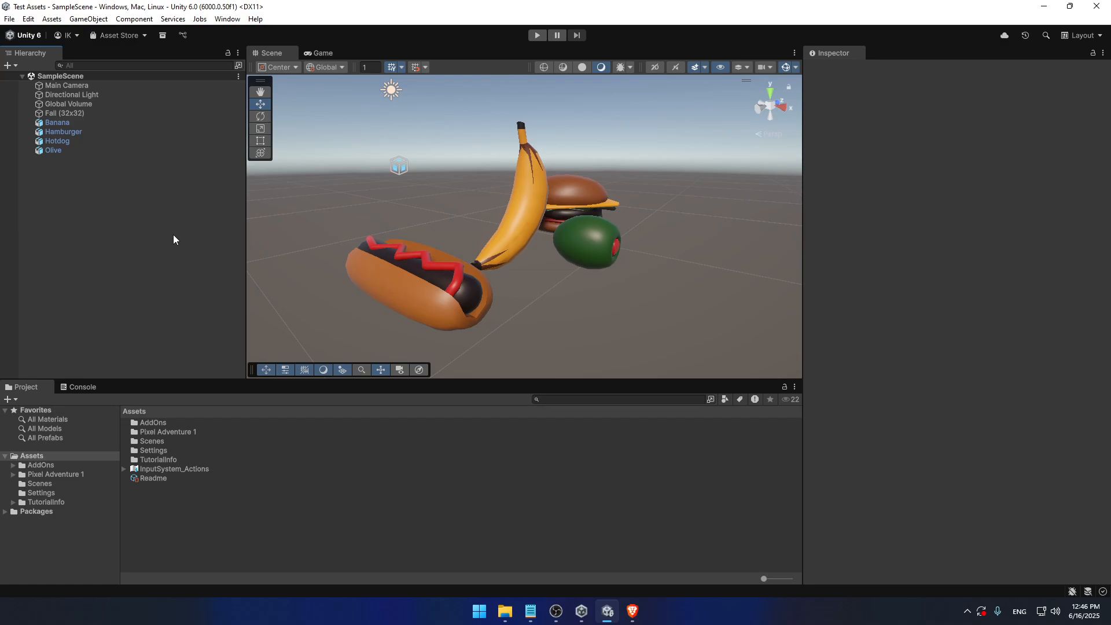
pyautogui.moveTo(176, 229)
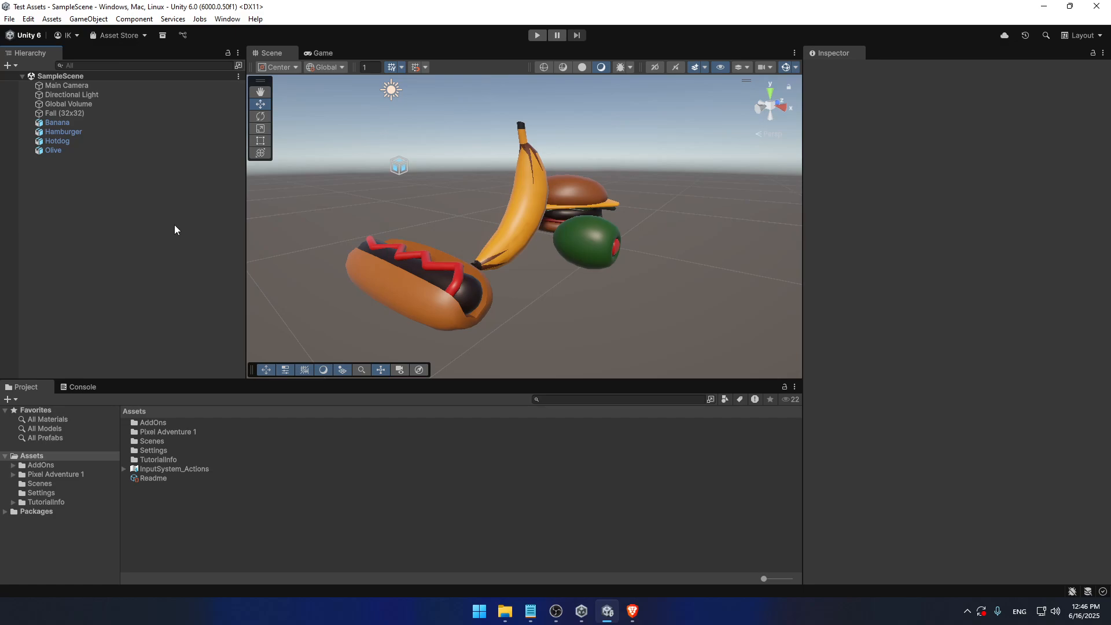
pyautogui.moveTo(183, 236)
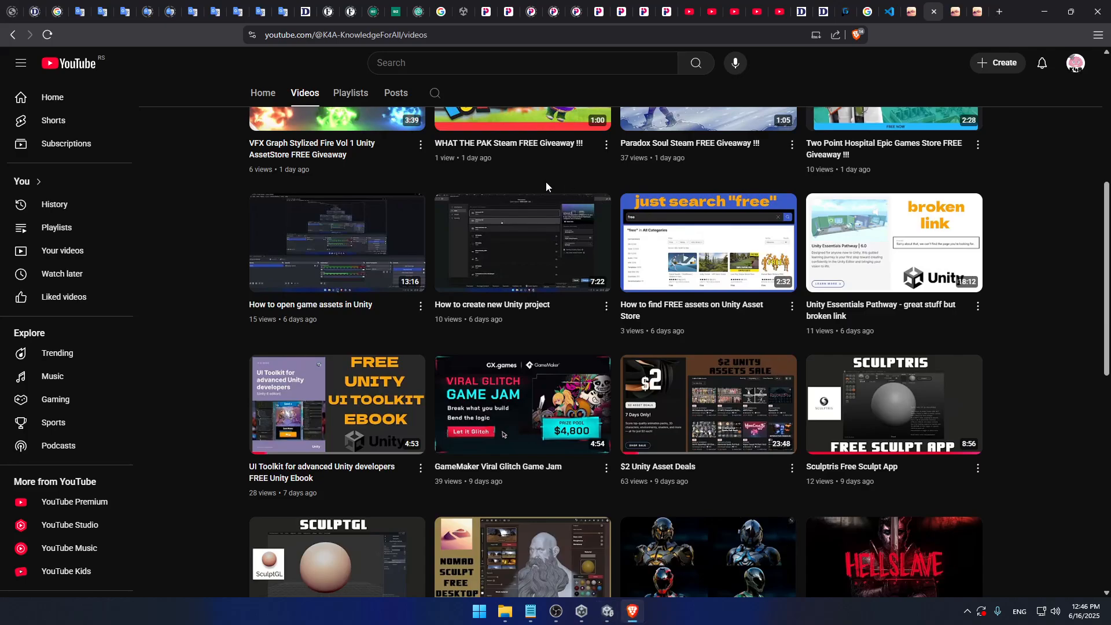
pyautogui.moveTo(437, 310)
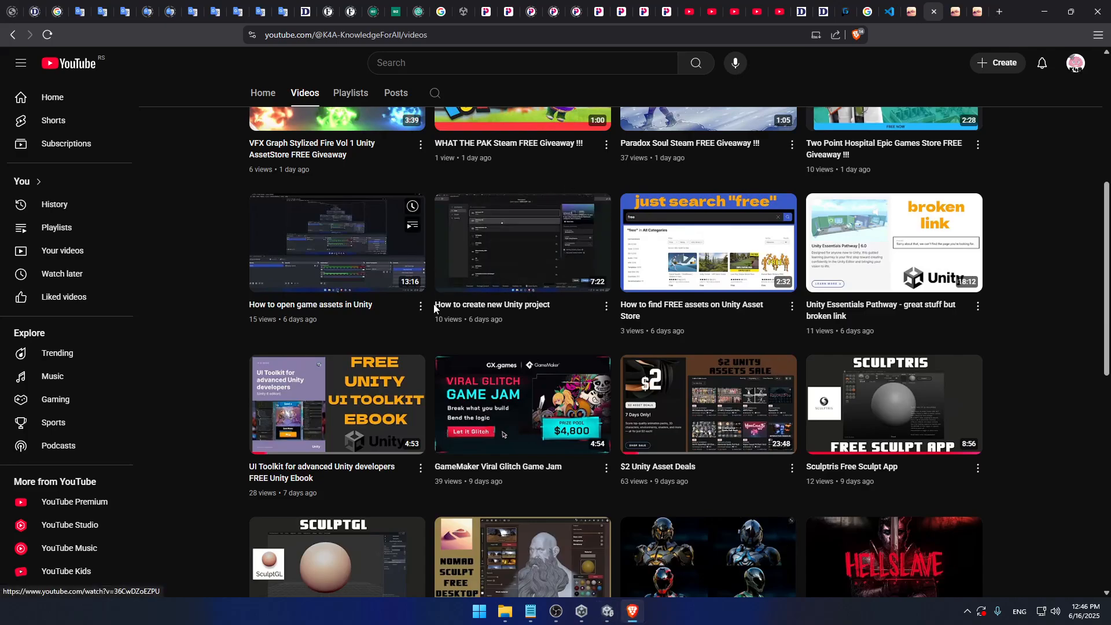
pyautogui.moveTo(606, 610)
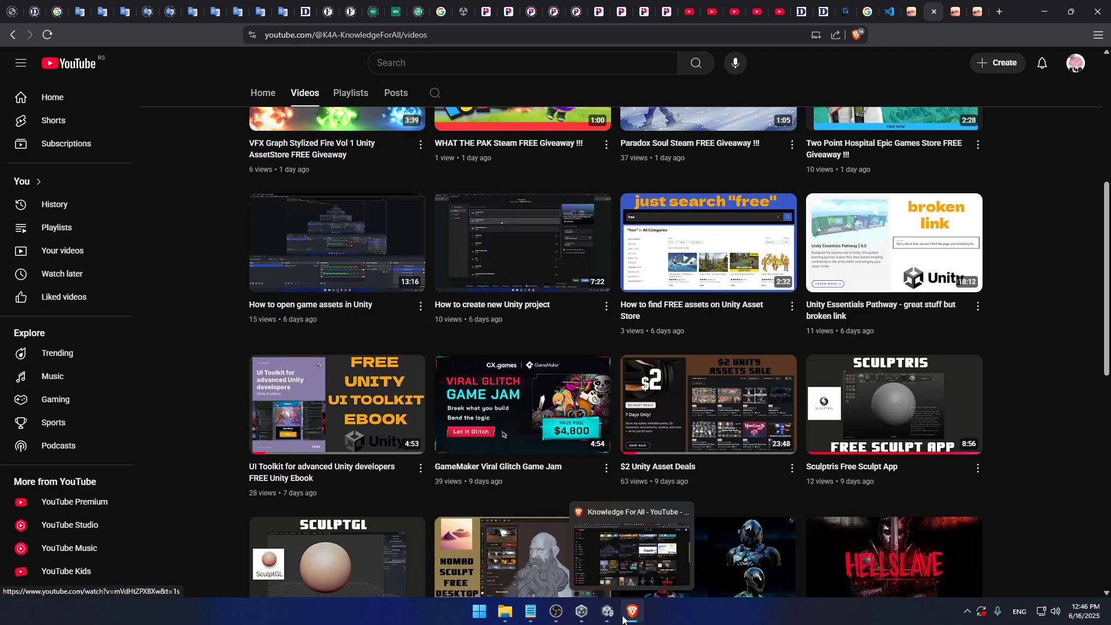
# Switch from the browser back to the Unity editor window via the taskbar
pyautogui.click(606, 615)
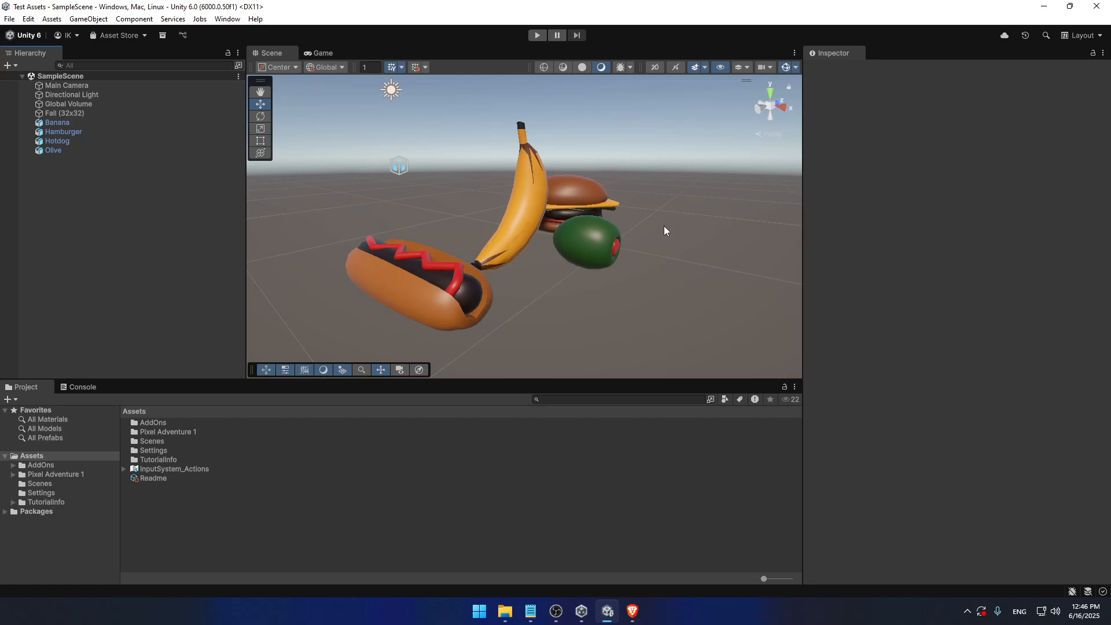
pyautogui.moveTo(536, 201)
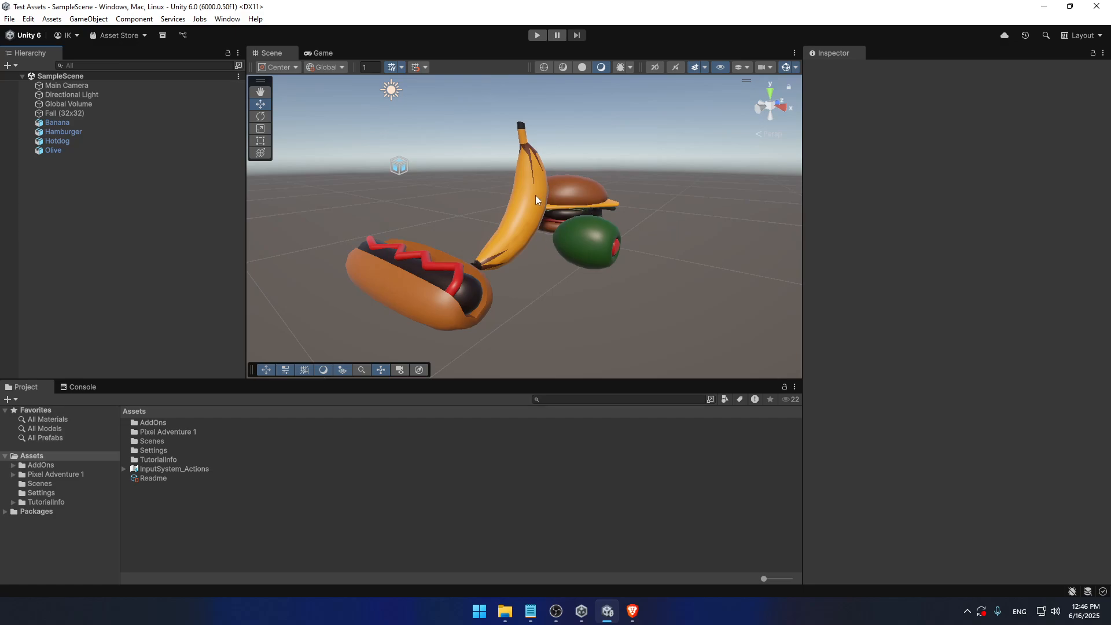
pyautogui.moveTo(369, 204)
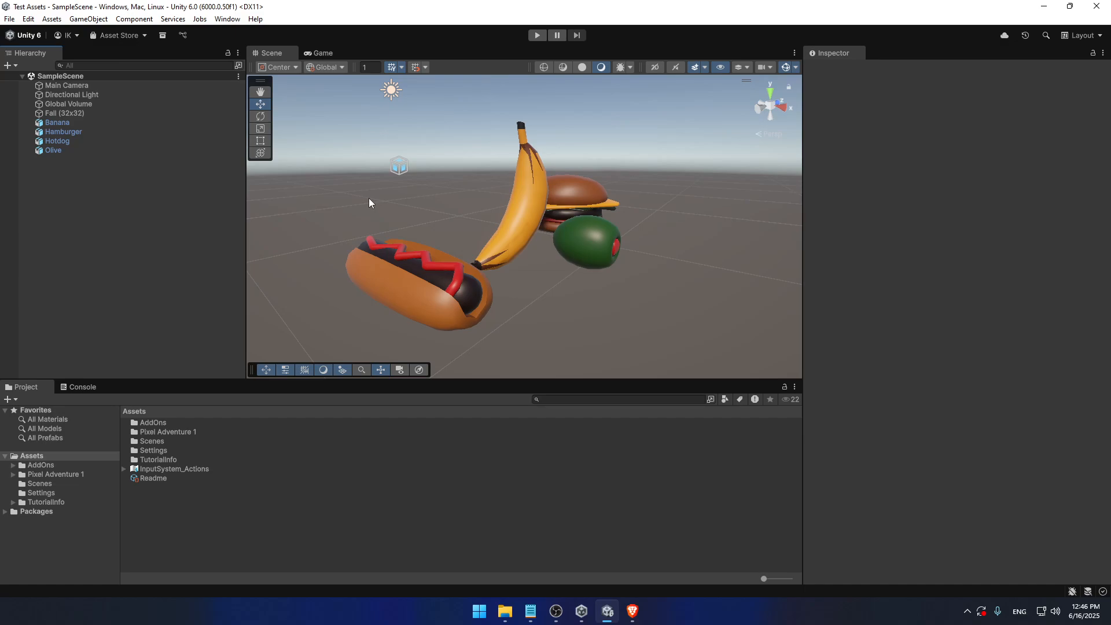
pyautogui.moveTo(191, 231)
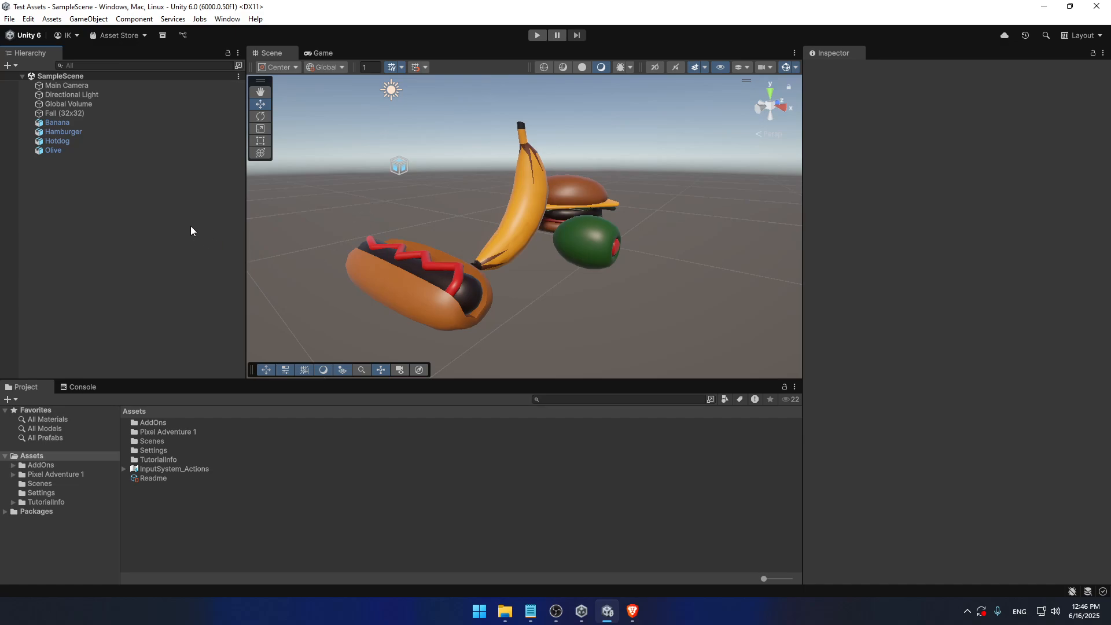
pyautogui.moveTo(195, 231)
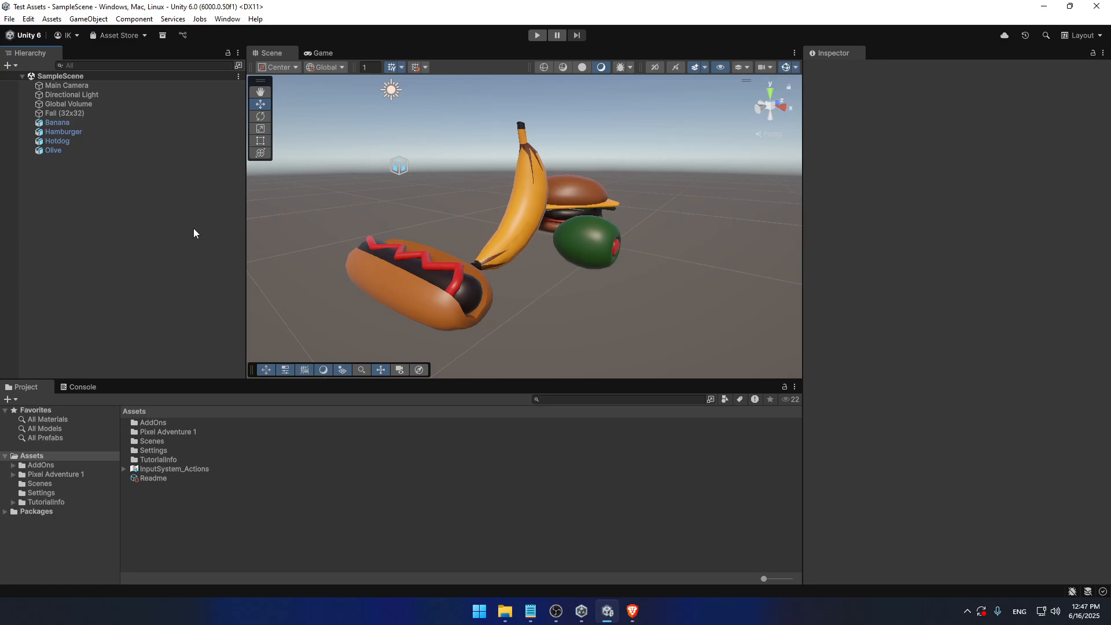
pyautogui.moveTo(163, 242)
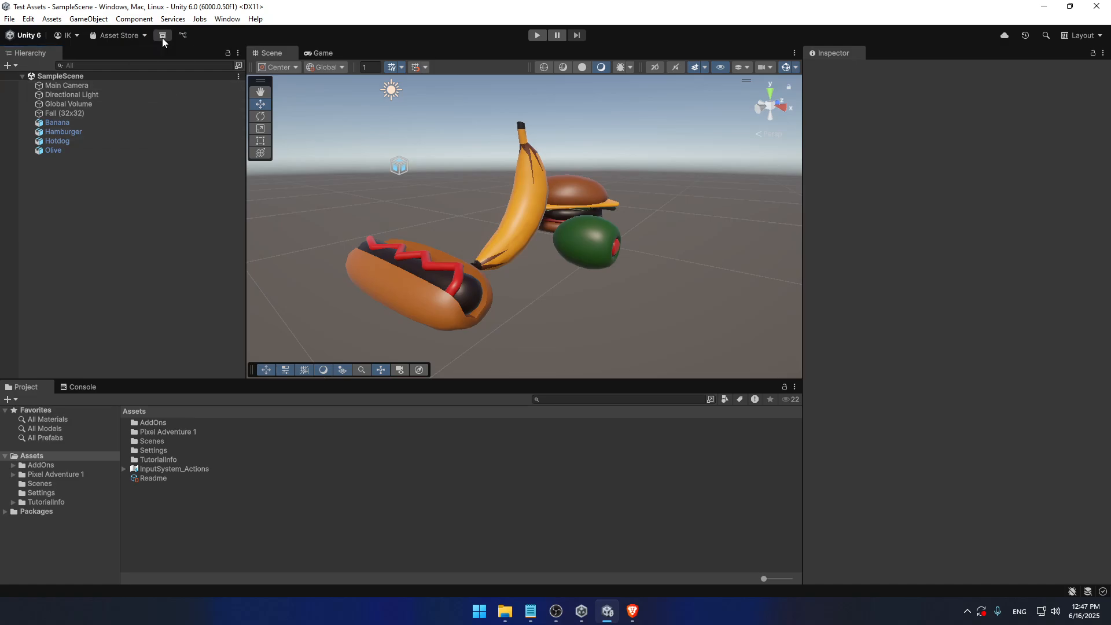
# Open Package Manager from the toolbar and show Pixel Adventure 1's details under My Assets
pyautogui.click(162, 36)
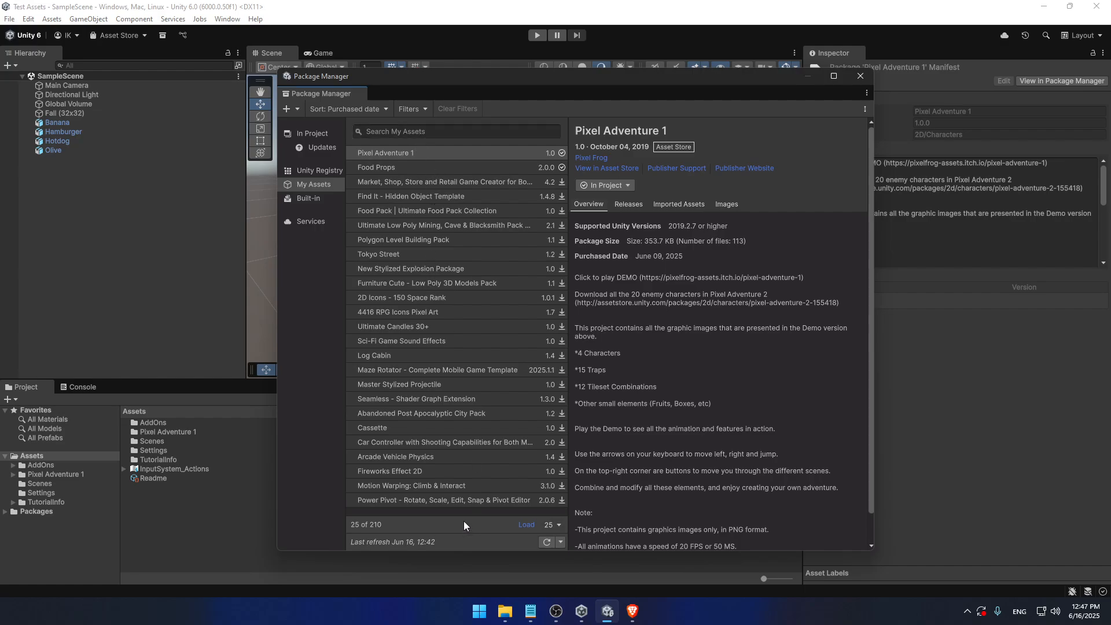
pyautogui.moveTo(425, 432)
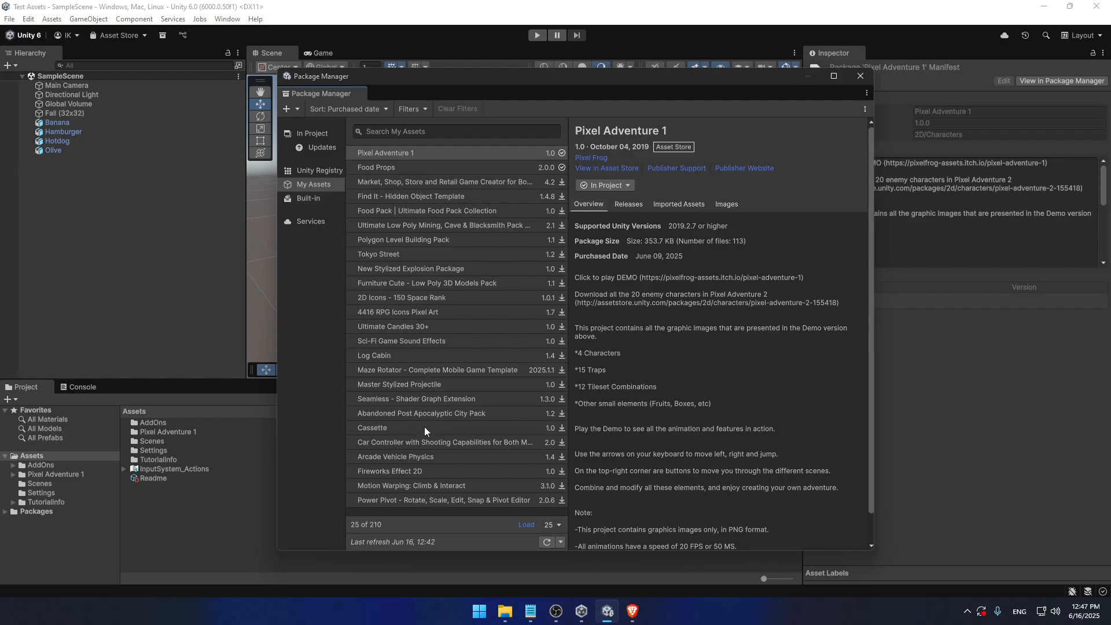
pyautogui.moveTo(435, 452)
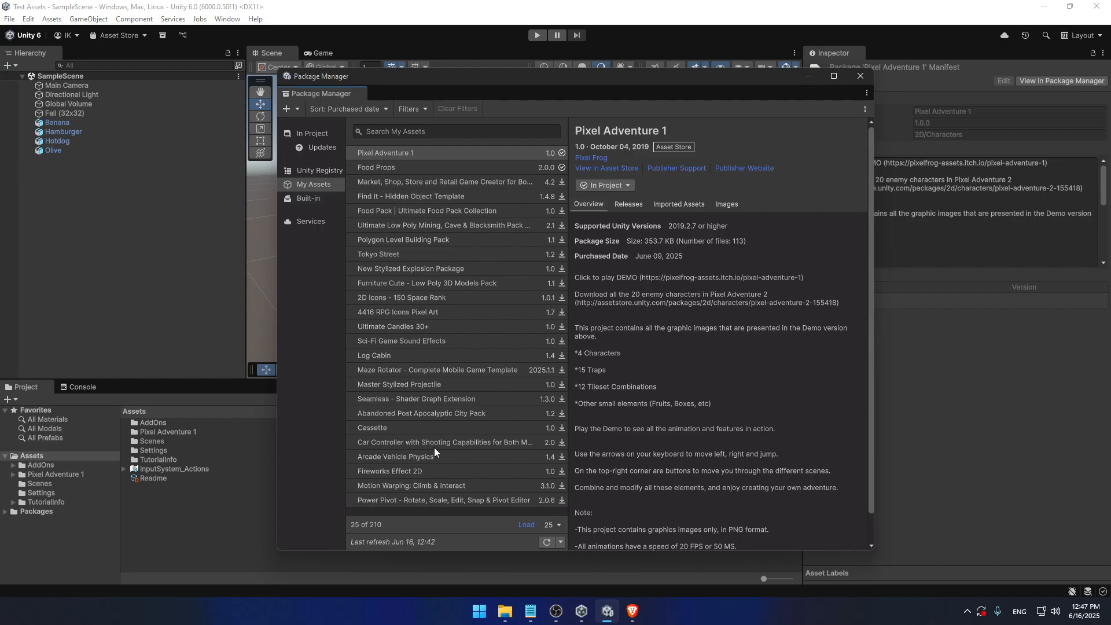
pyautogui.moveTo(546, 553)
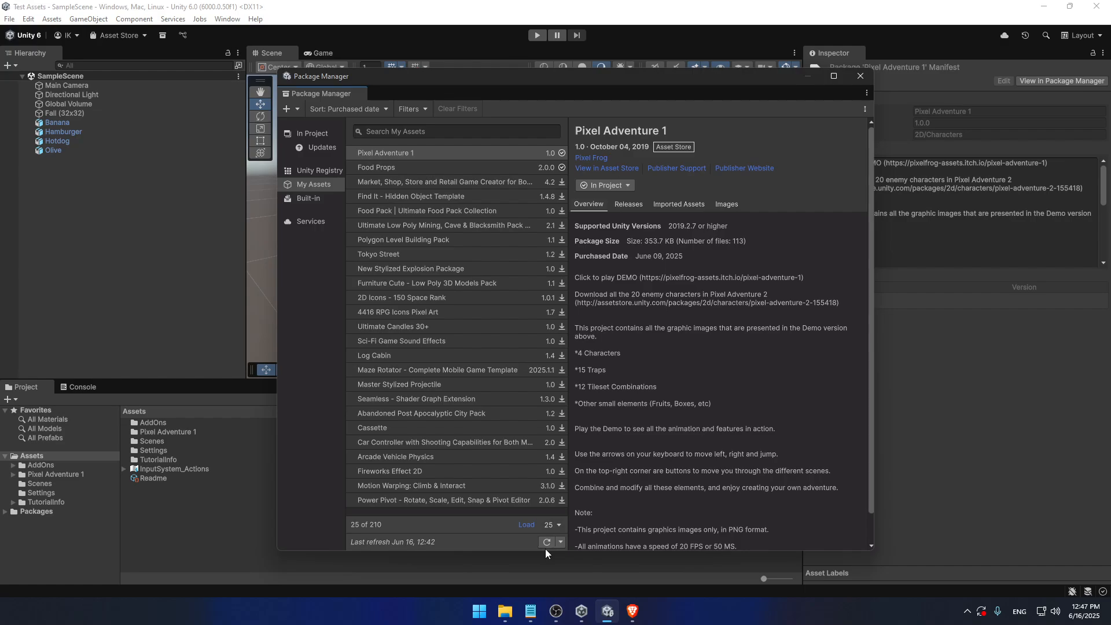
pyautogui.moveTo(559, 531)
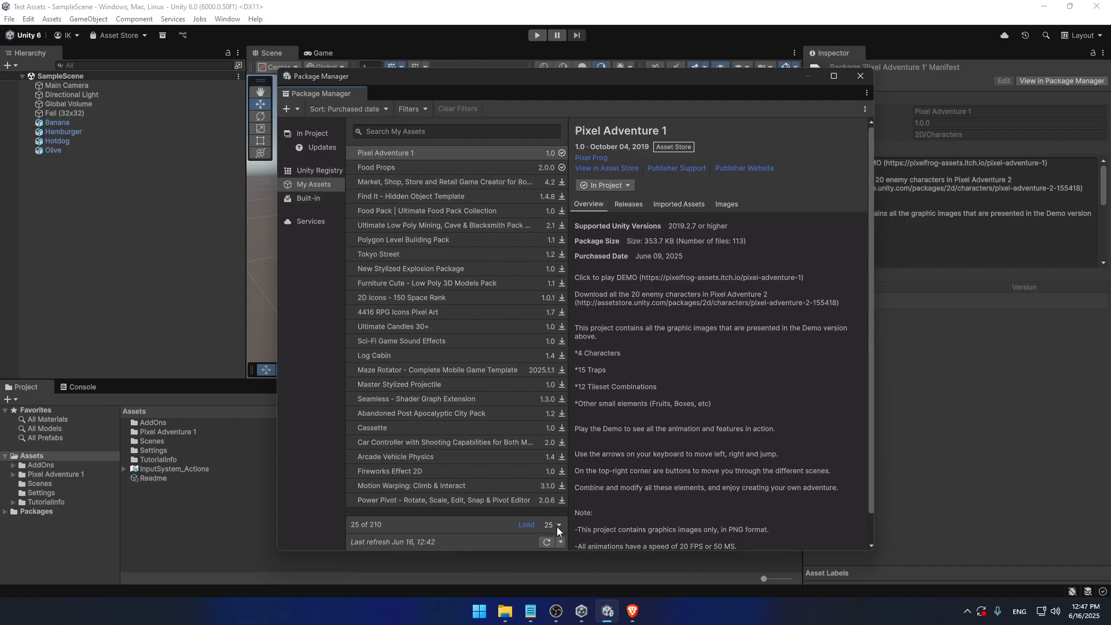
pyautogui.moveTo(436, 264)
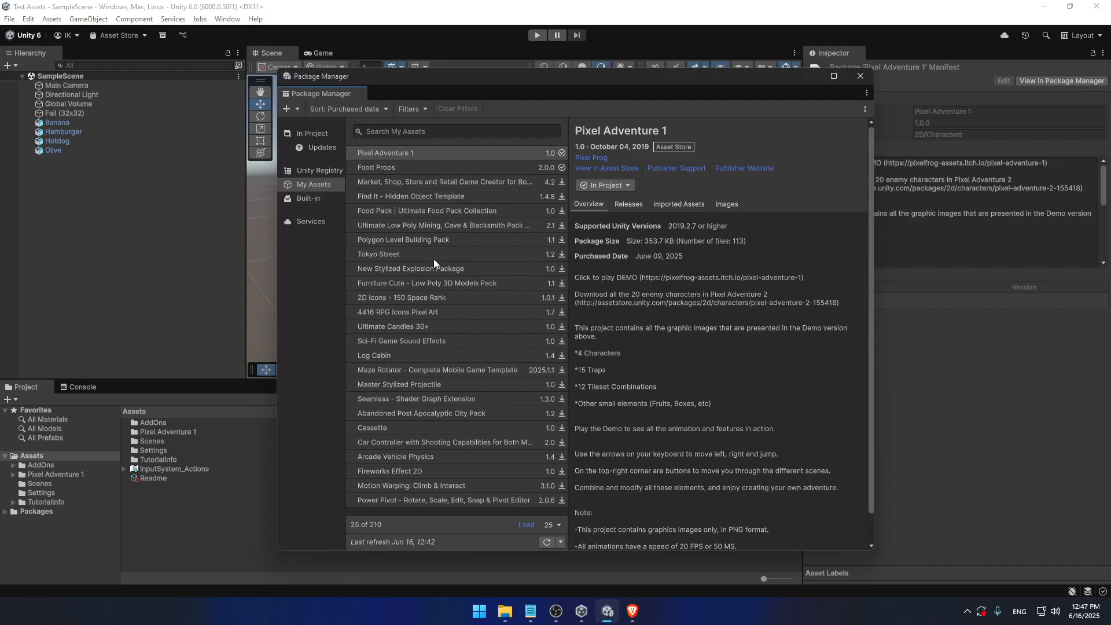
pyautogui.moveTo(453, 451)
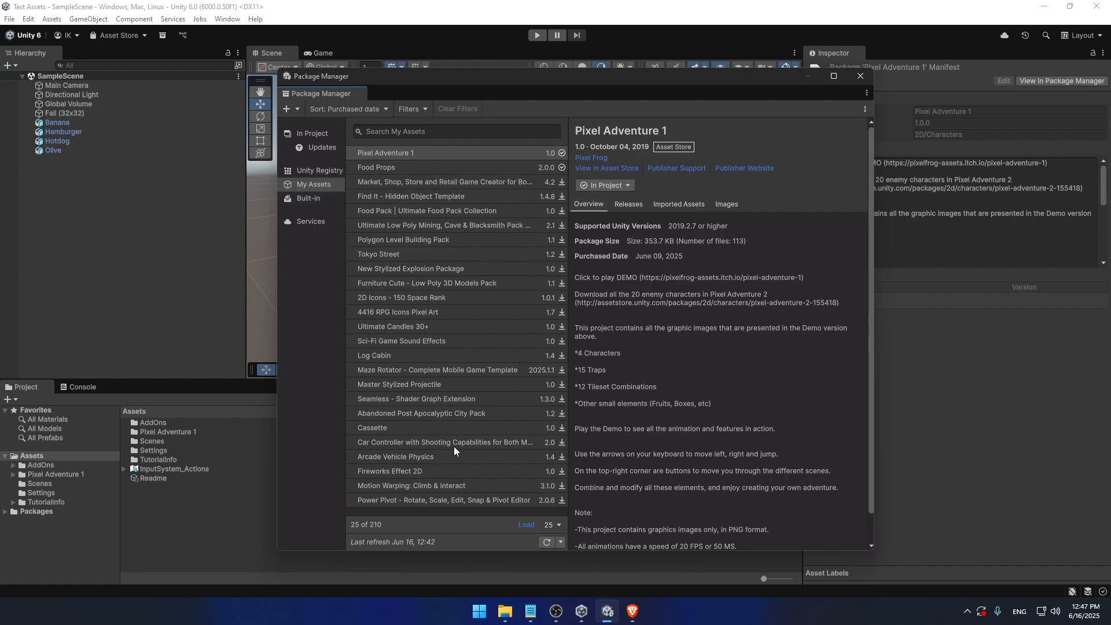
pyautogui.moveTo(561, 531)
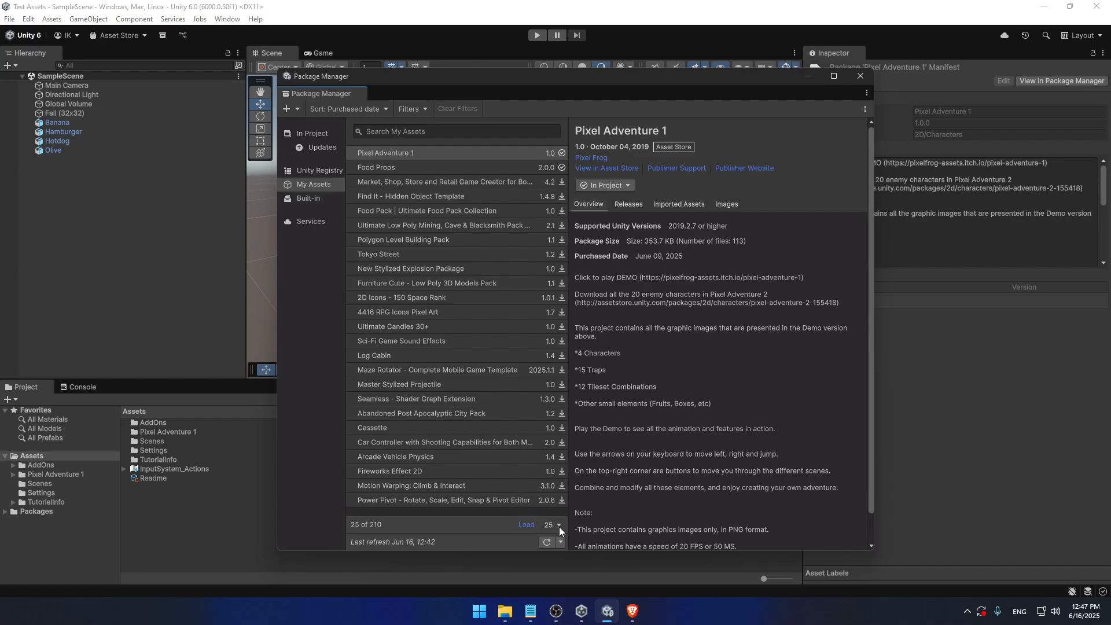
pyautogui.click(552, 528)
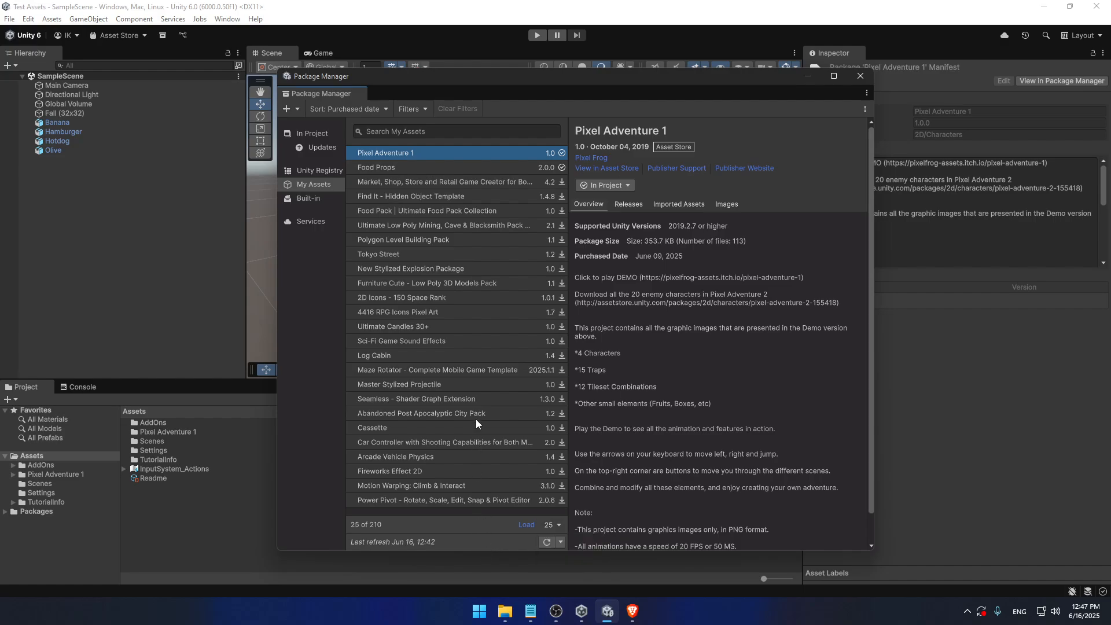
pyautogui.moveTo(514, 518)
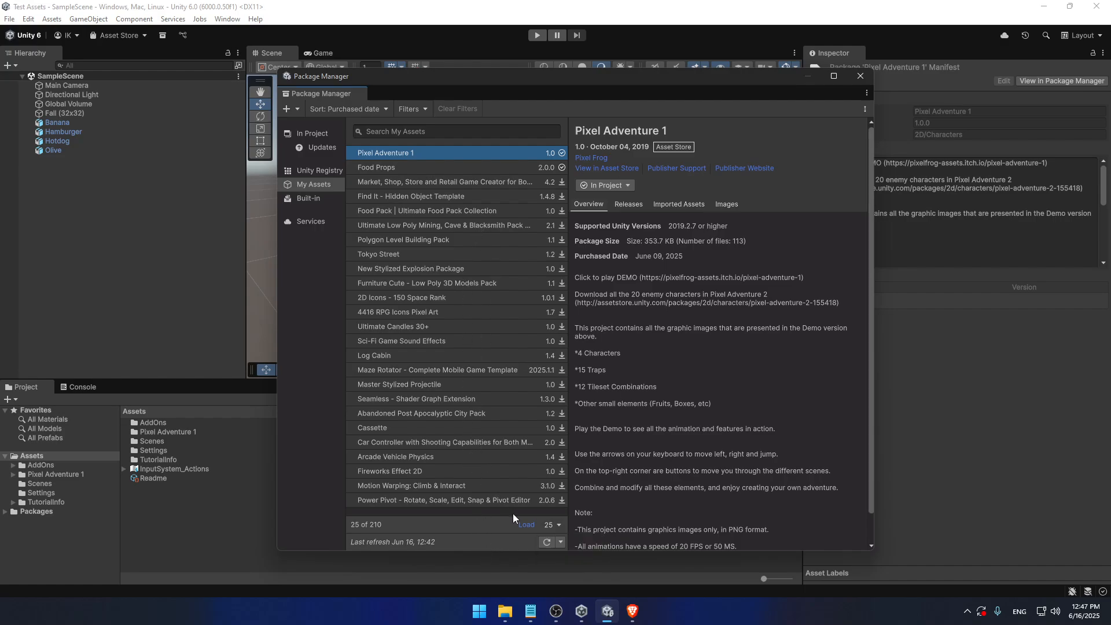
pyautogui.moveTo(383, 530)
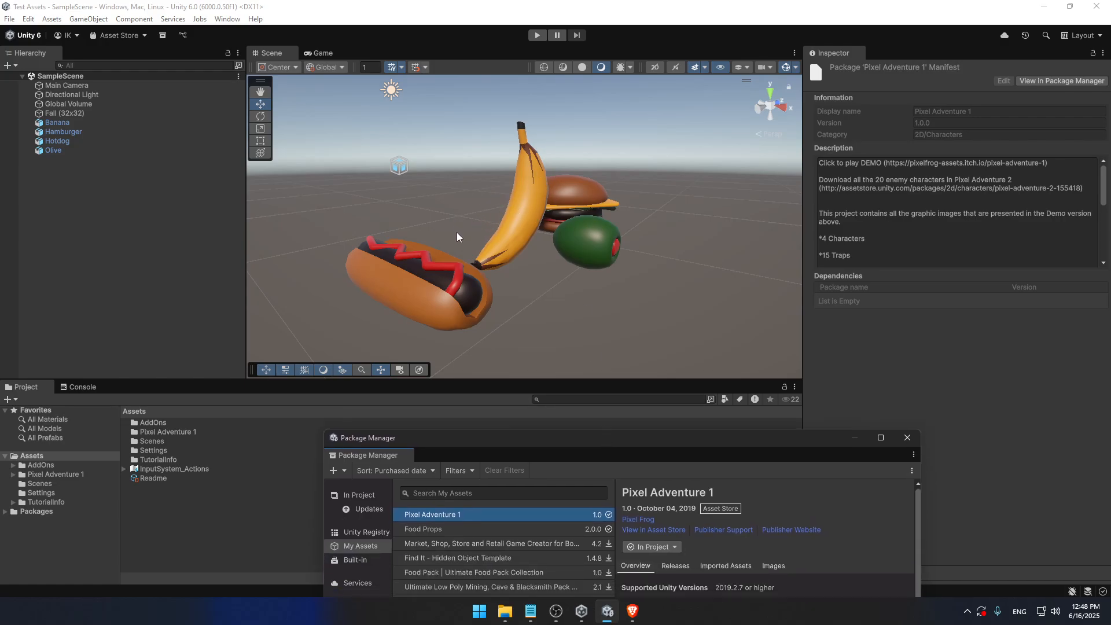
pyautogui.moveTo(481, 228)
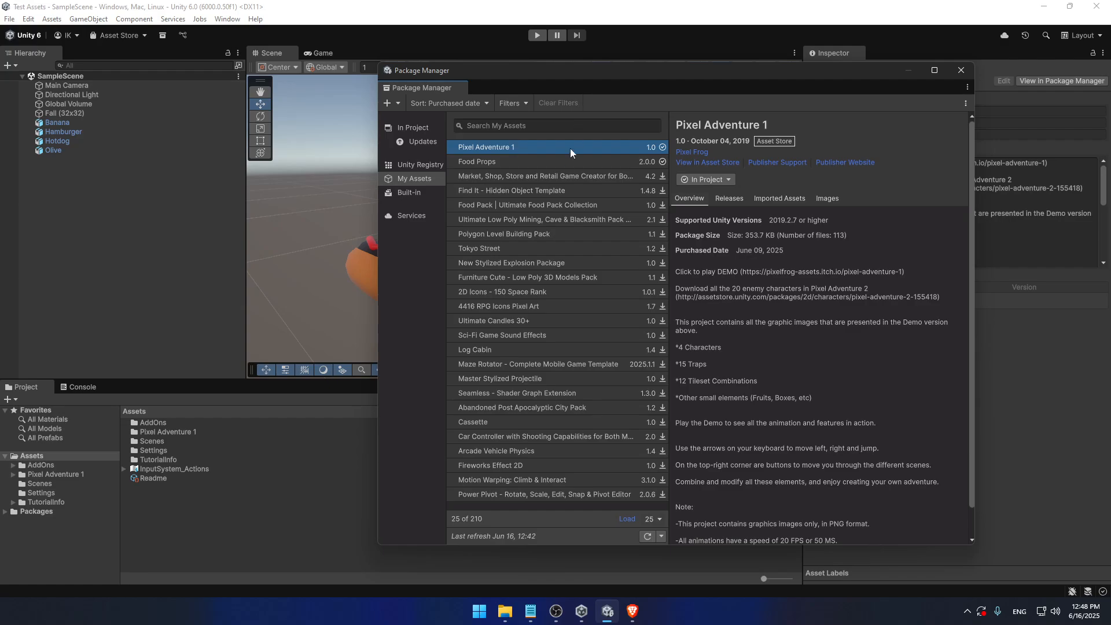
# Browse Tokyo Street, Log Cabin, 4416 RPG Icons Pixel Art, then Polygon Level Building Pack details
pyautogui.click(479, 248)
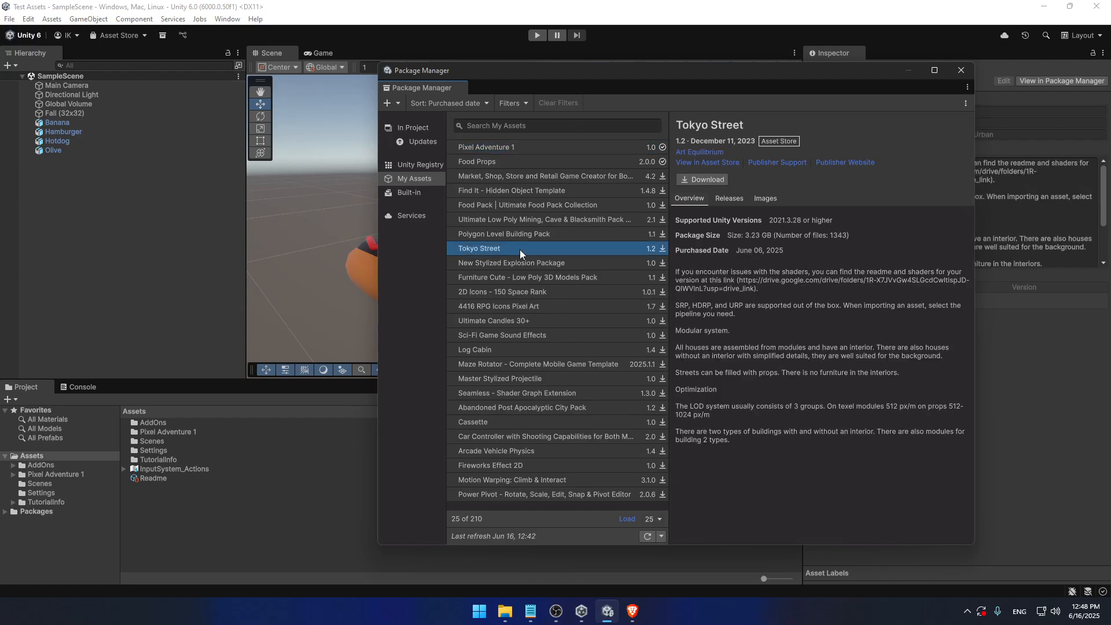
pyautogui.moveTo(517, 368)
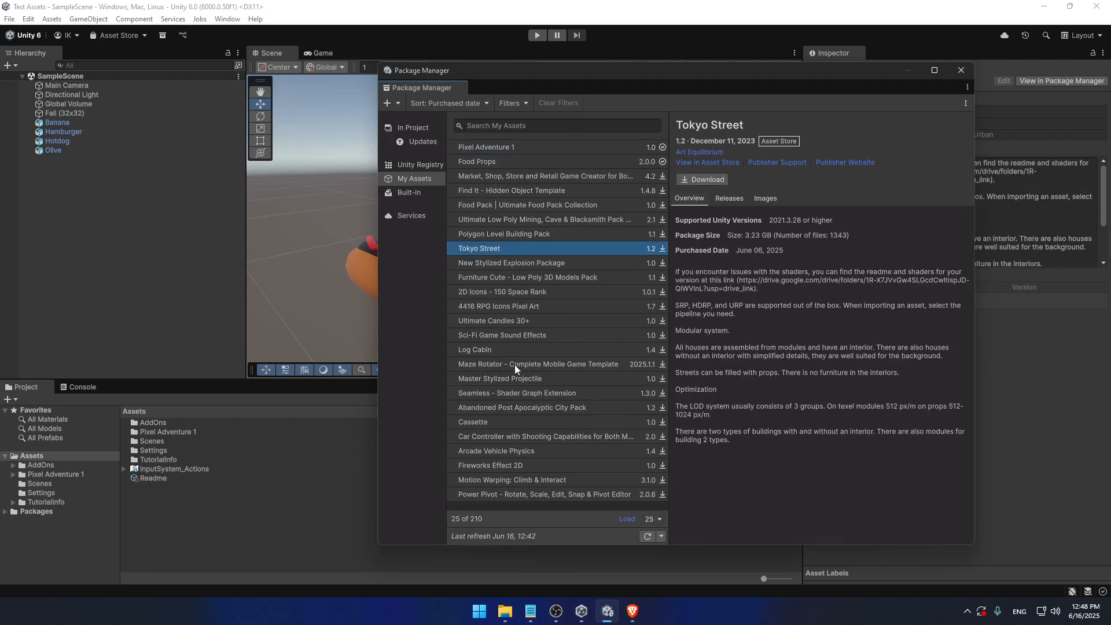
pyautogui.moveTo(509, 435)
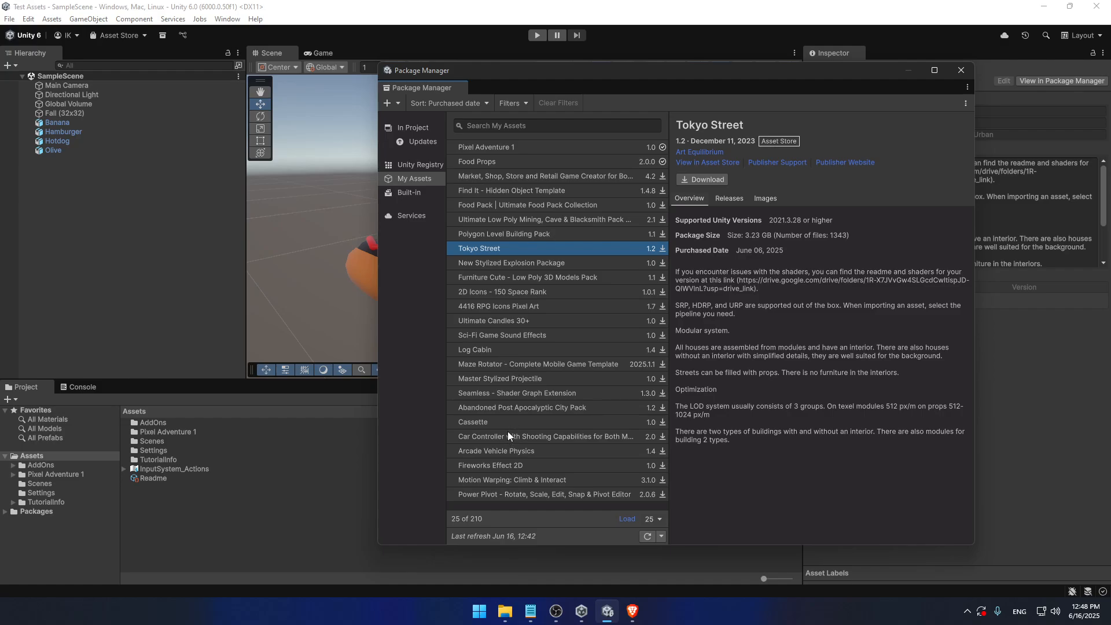
pyautogui.click(475, 349)
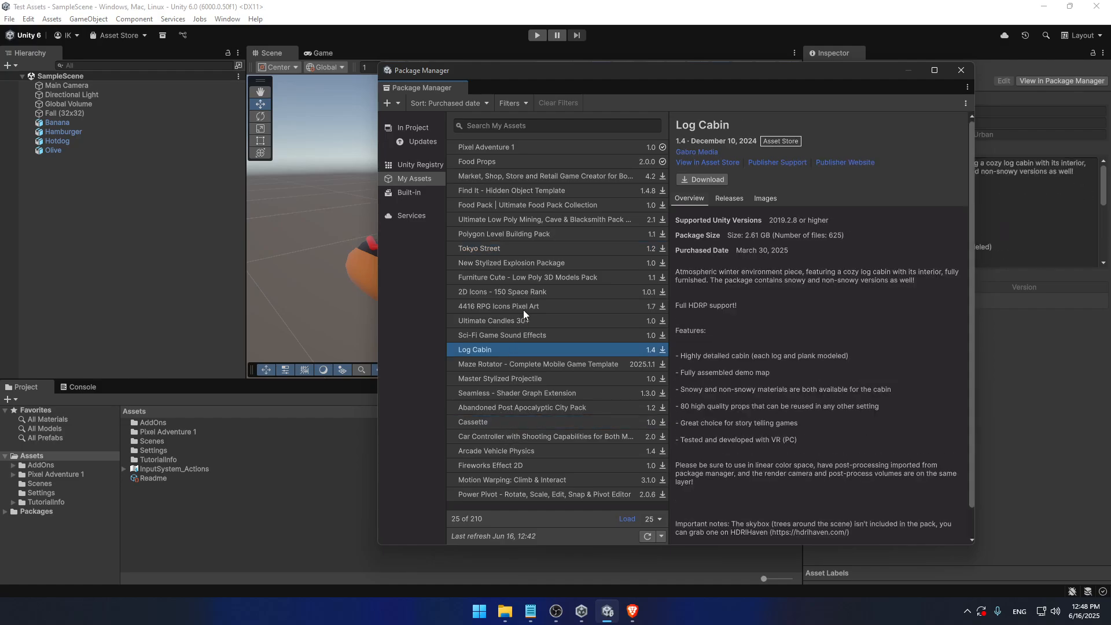
pyautogui.click(498, 306)
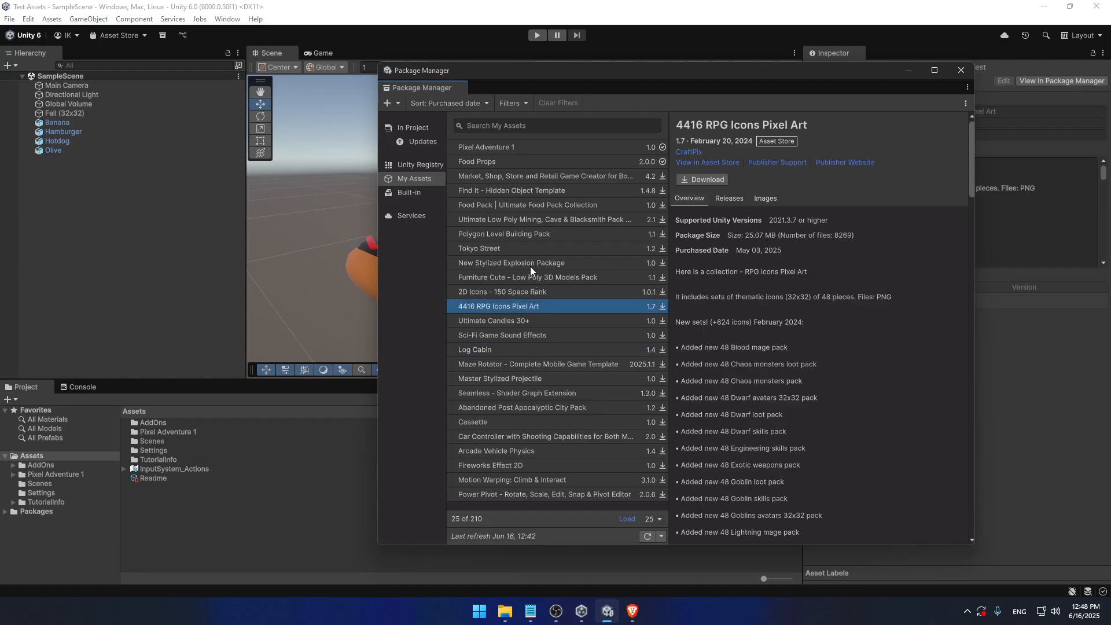
pyautogui.click(504, 234)
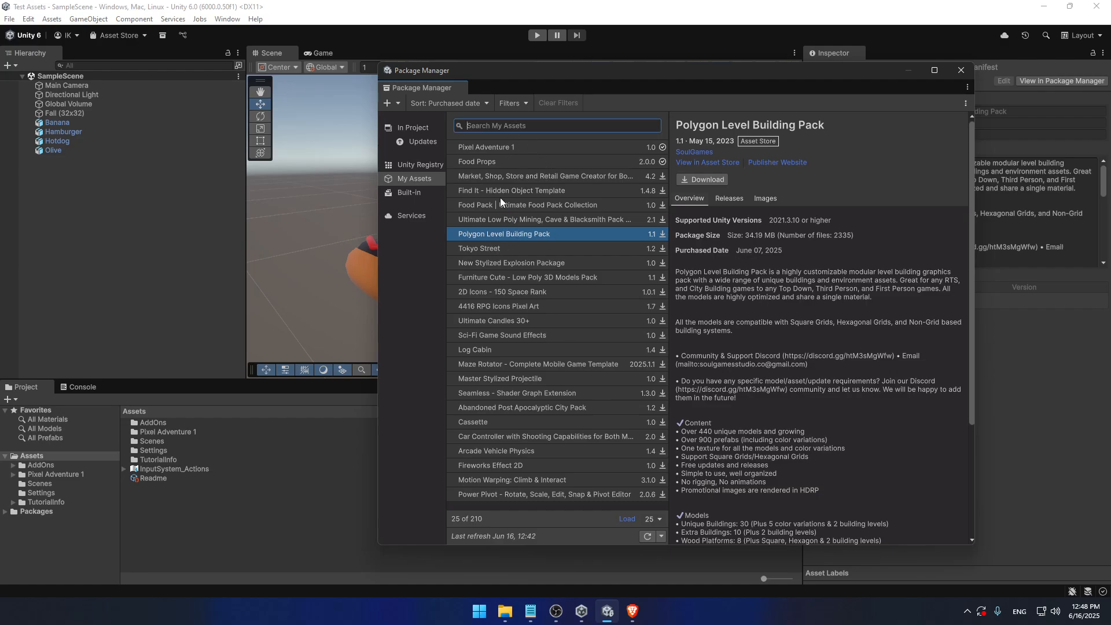
pyautogui.moveTo(413, 185)
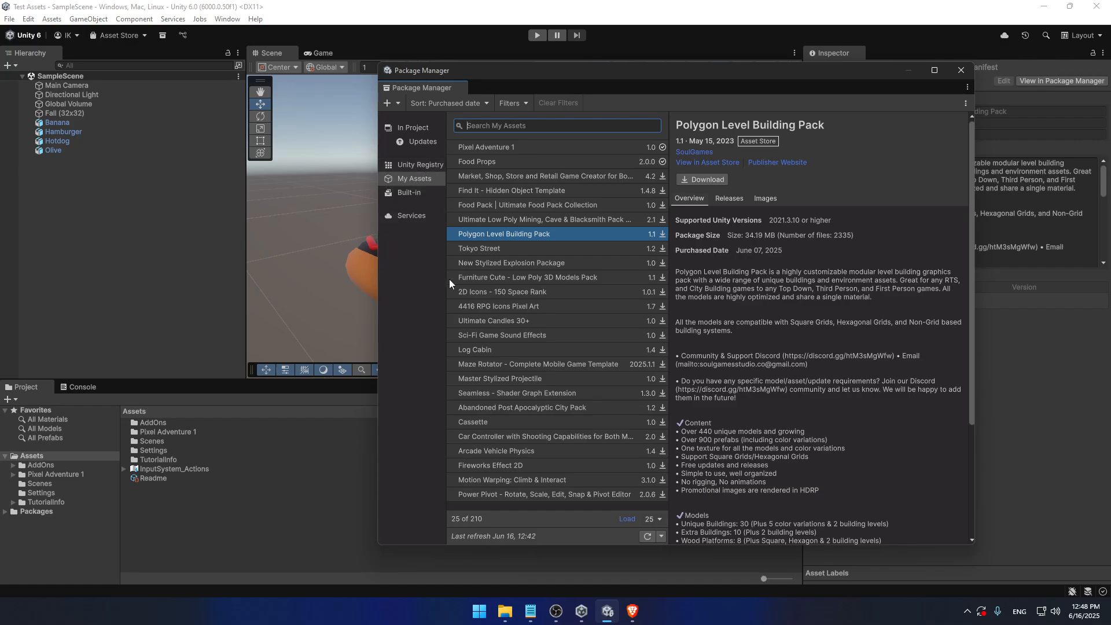
pyautogui.moveTo(503, 254)
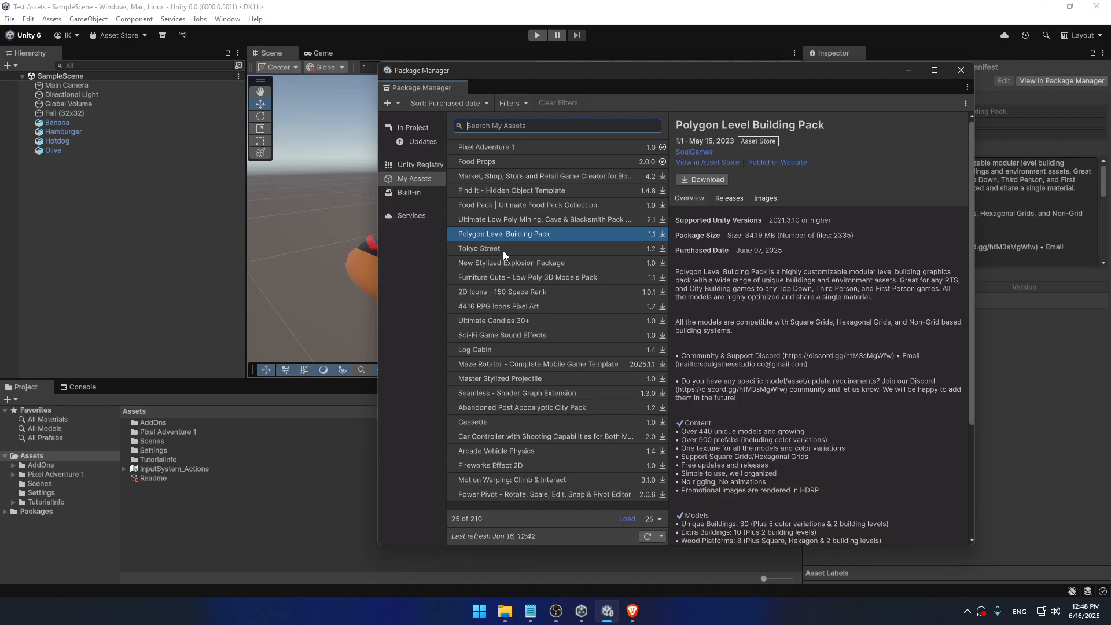
pyautogui.moveTo(1027, 54)
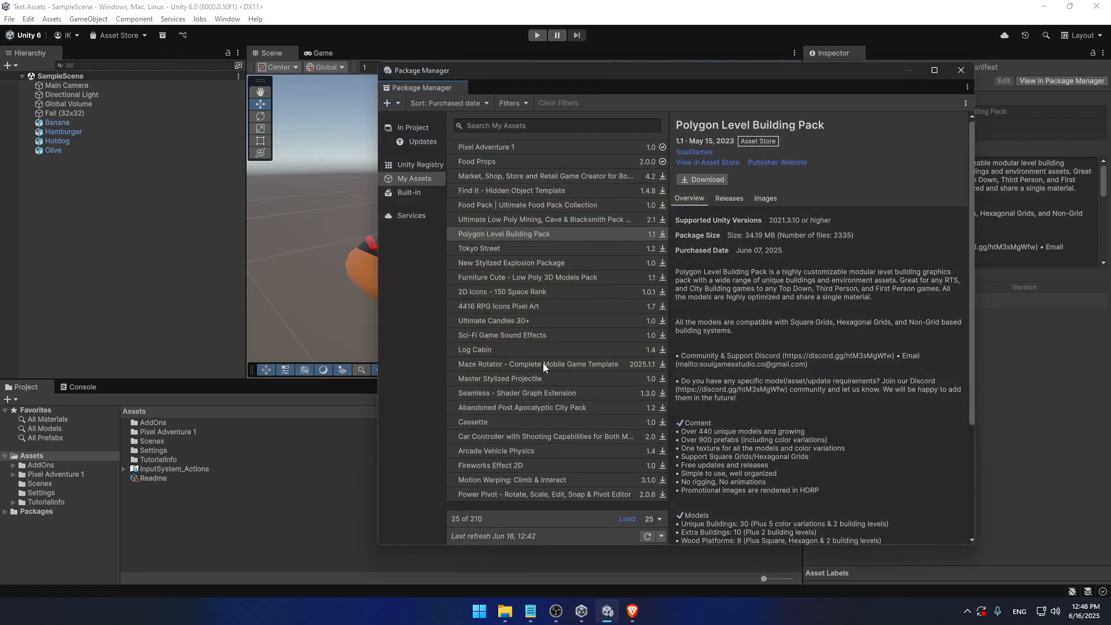
pyautogui.moveTo(764, 245)
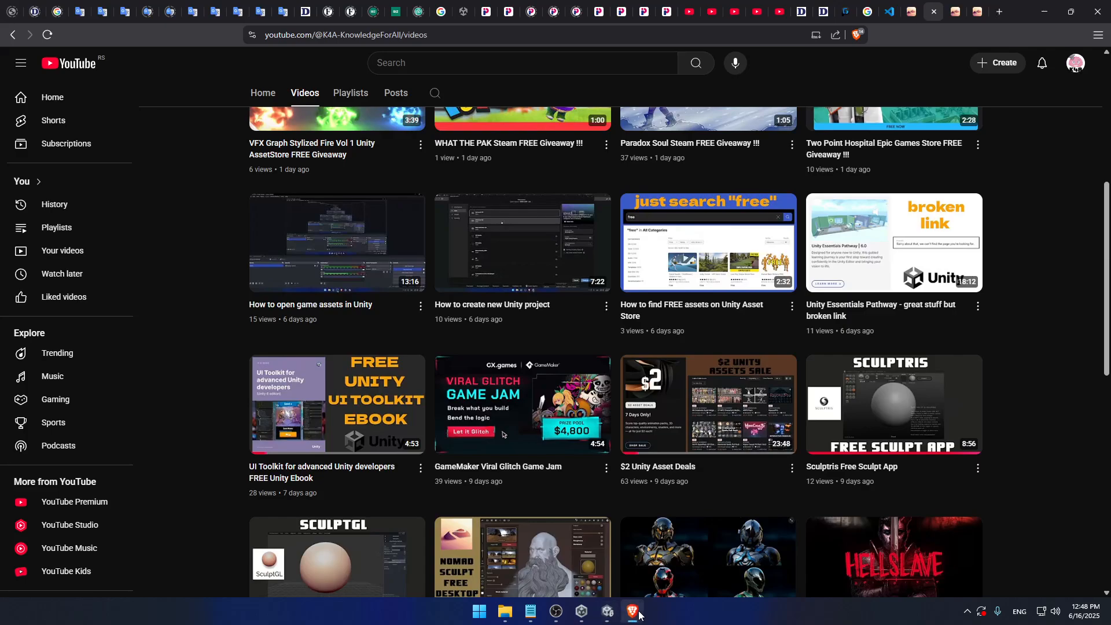
pyautogui.moveTo(608, 615)
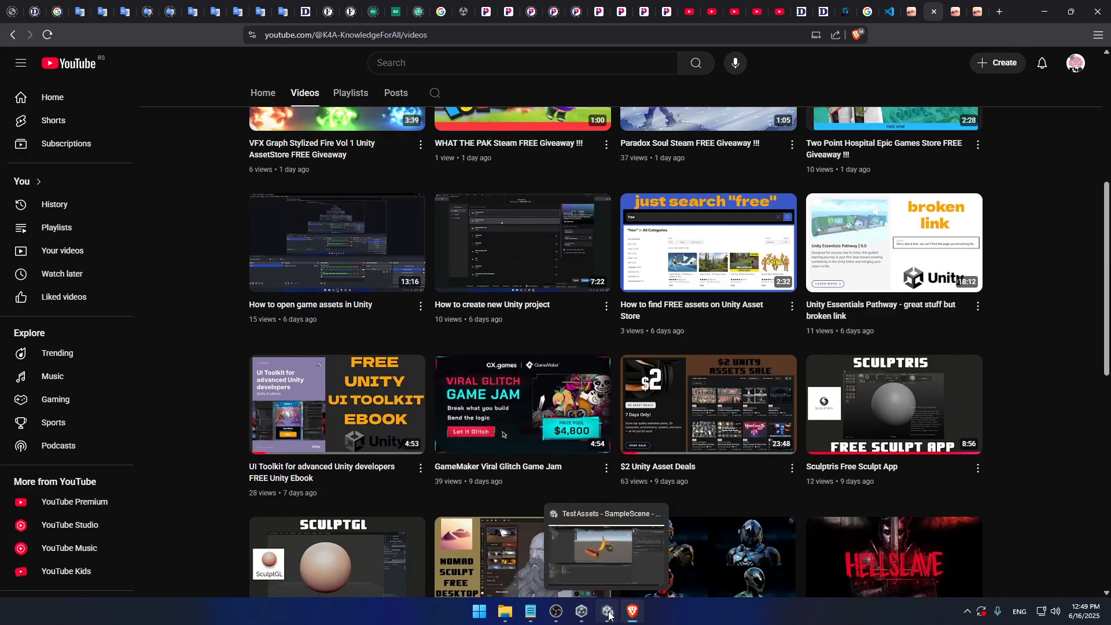
# Bring the TestAssets Unity editor back to the front from the taskbar
pyautogui.click(605, 616)
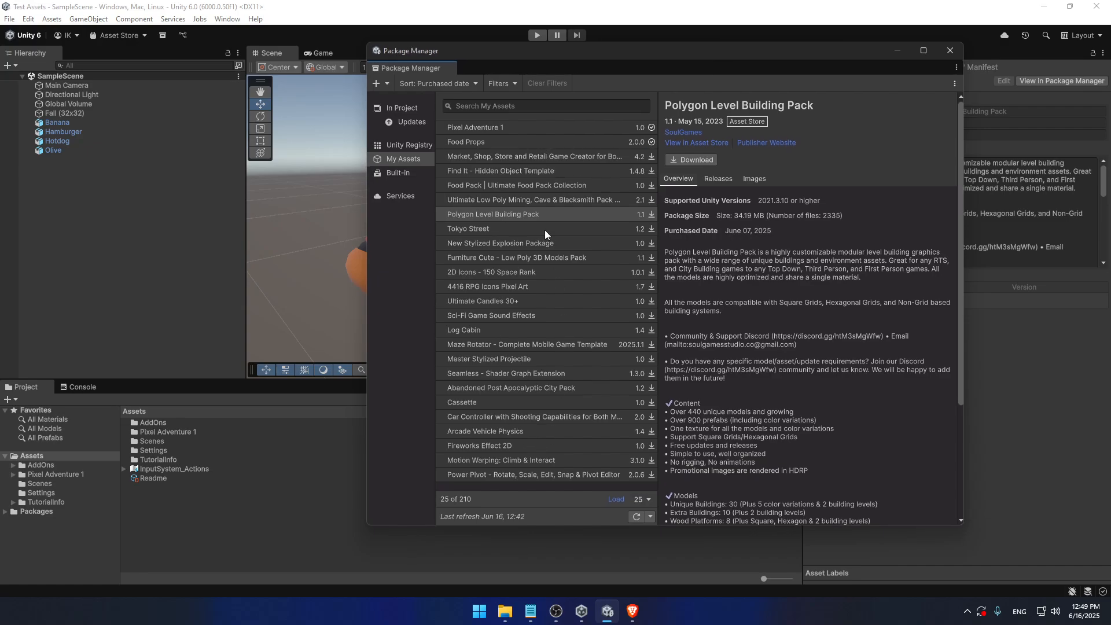
pyautogui.moveTo(554, 211)
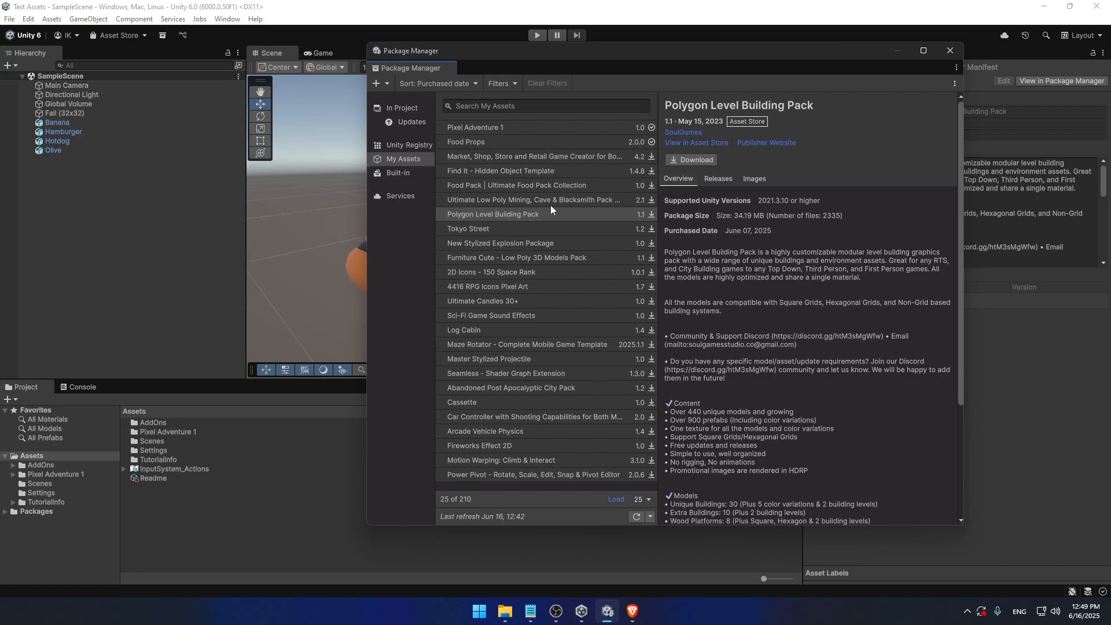
pyautogui.moveTo(533, 199)
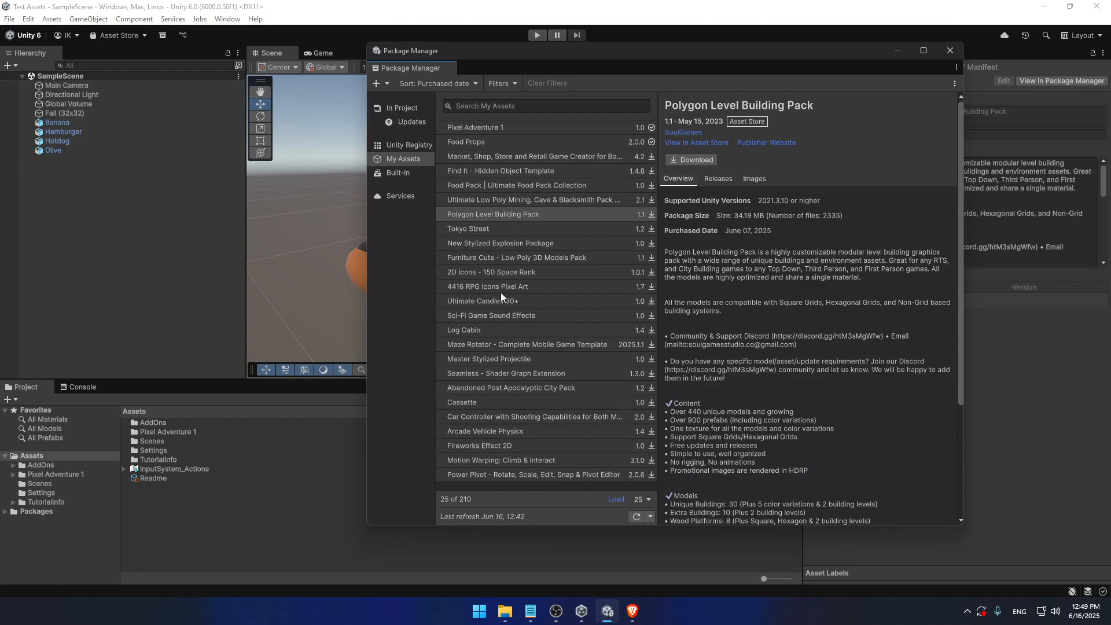
pyautogui.moveTo(513, 283)
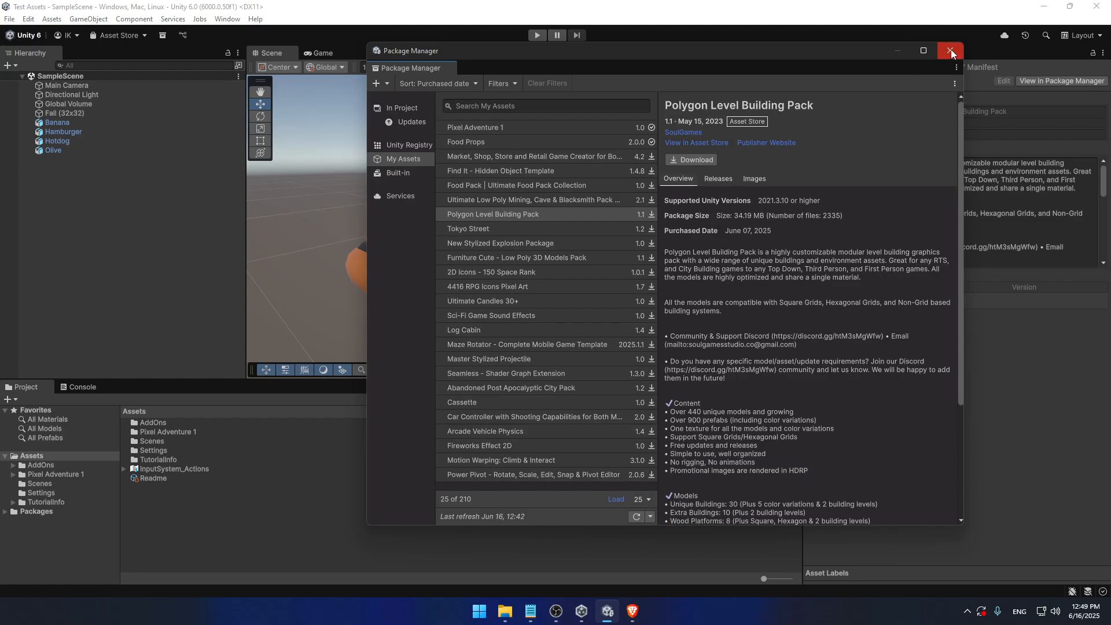
# Close the Package Manager window to return to the food-model scene
pyautogui.click(952, 50)
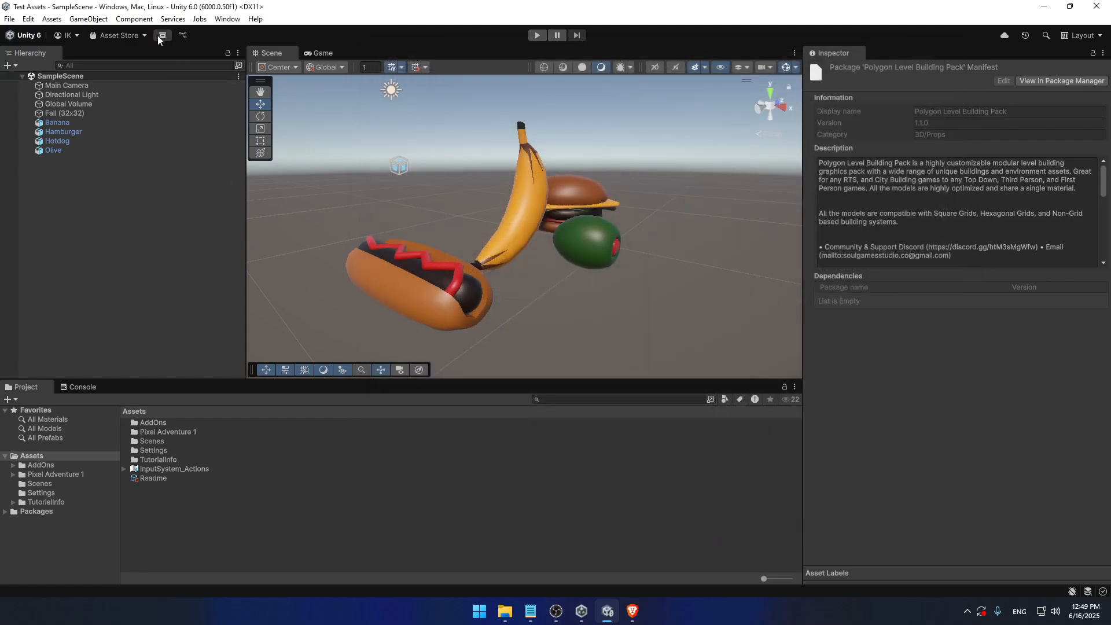
pyautogui.moveTo(162, 36)
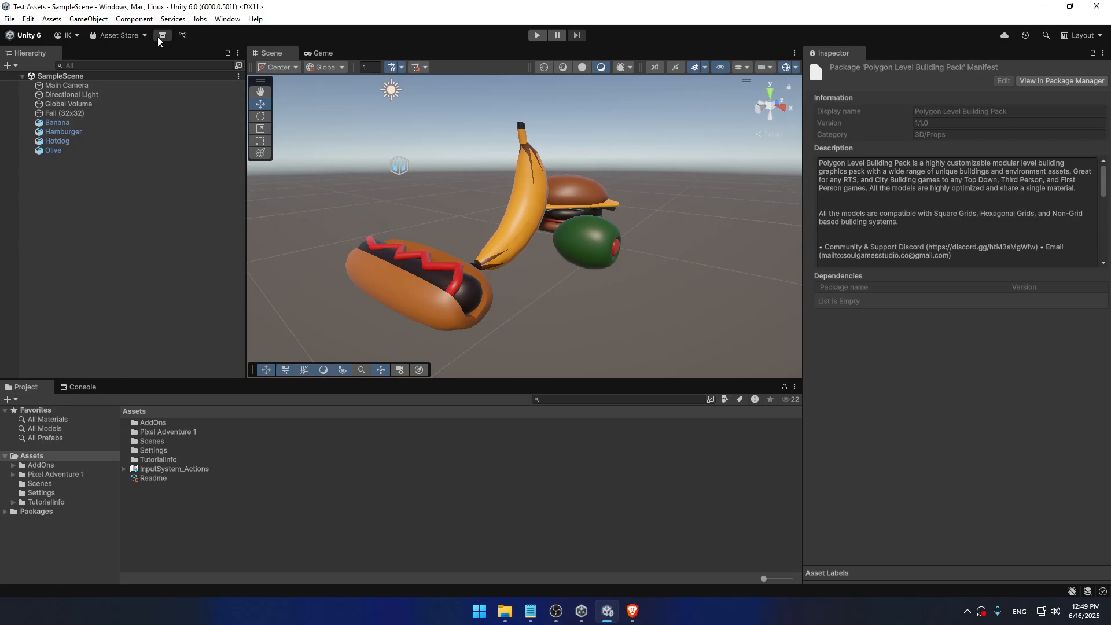
pyautogui.moveTo(215, 220)
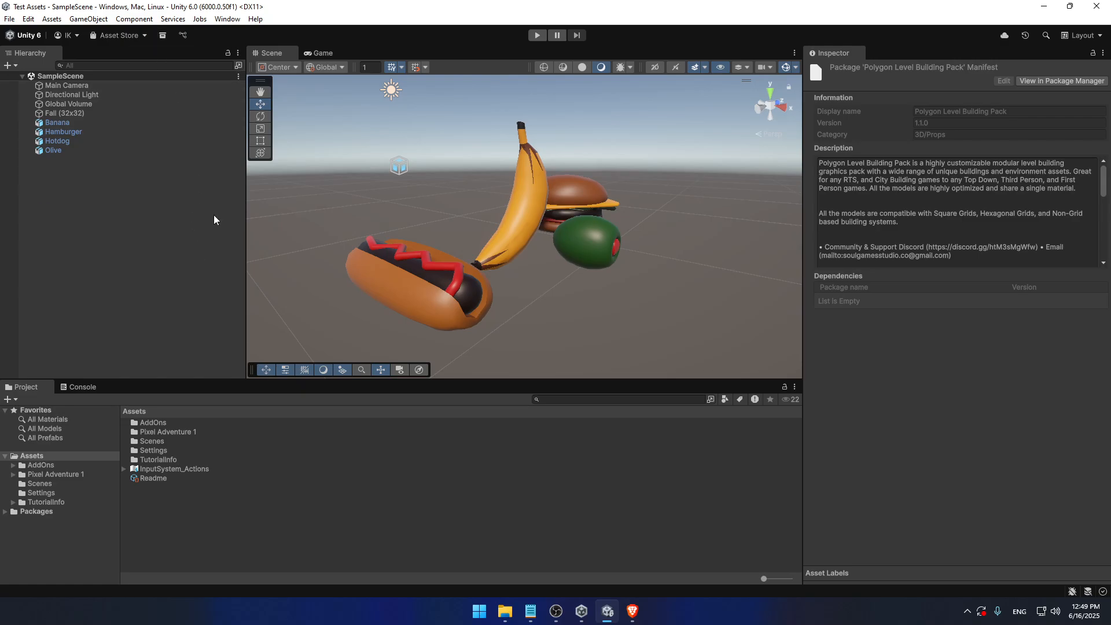
pyautogui.moveTo(199, 316)
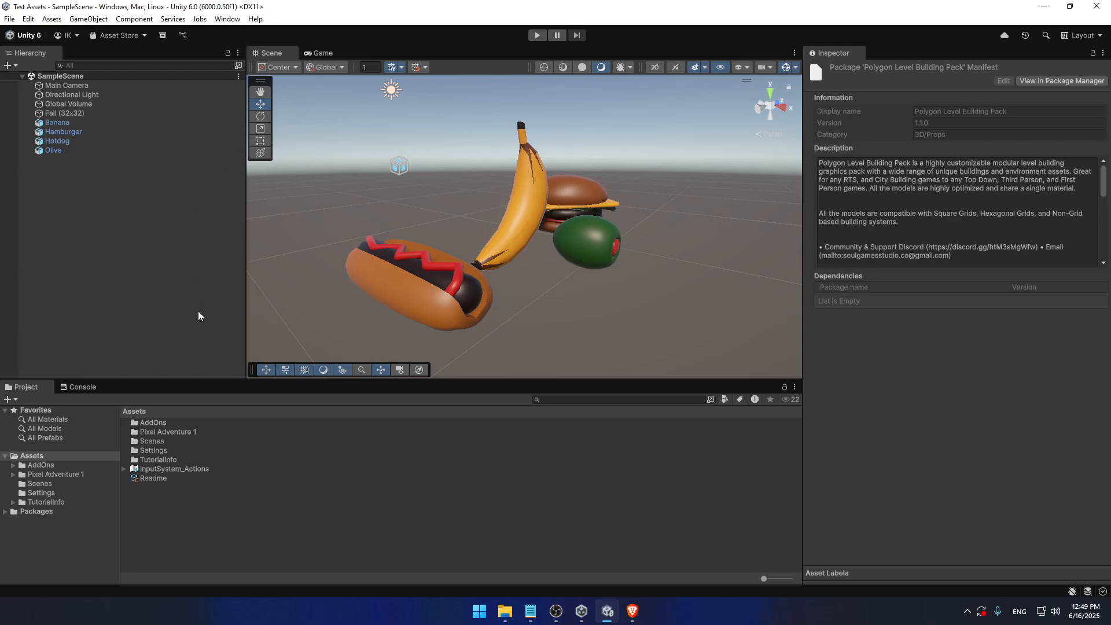
pyautogui.moveTo(159, 270)
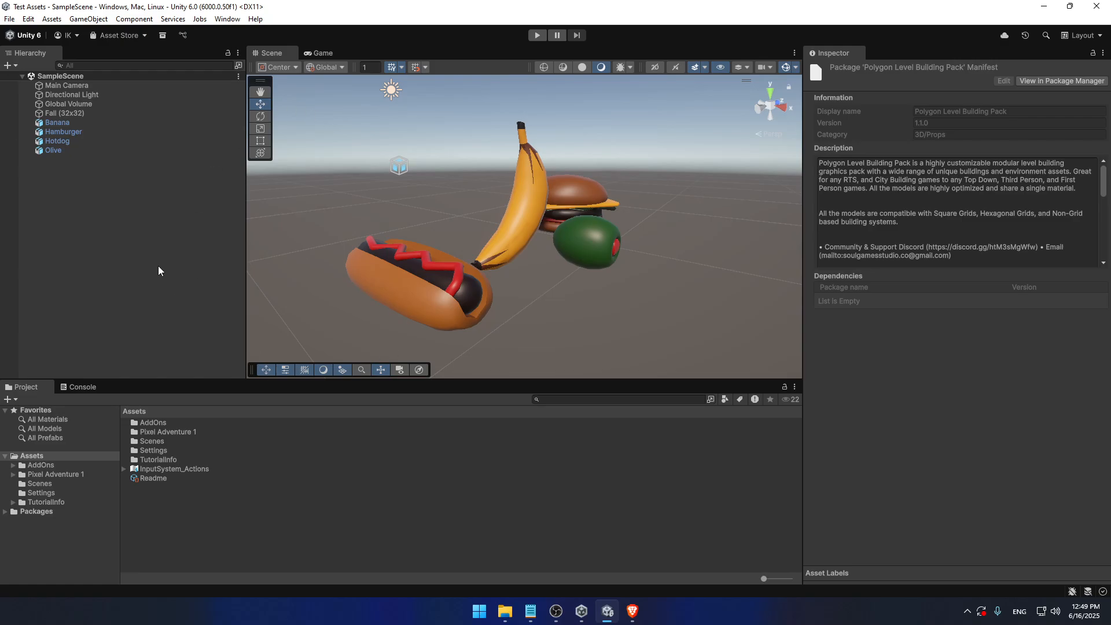
pyautogui.moveTo(222, 157)
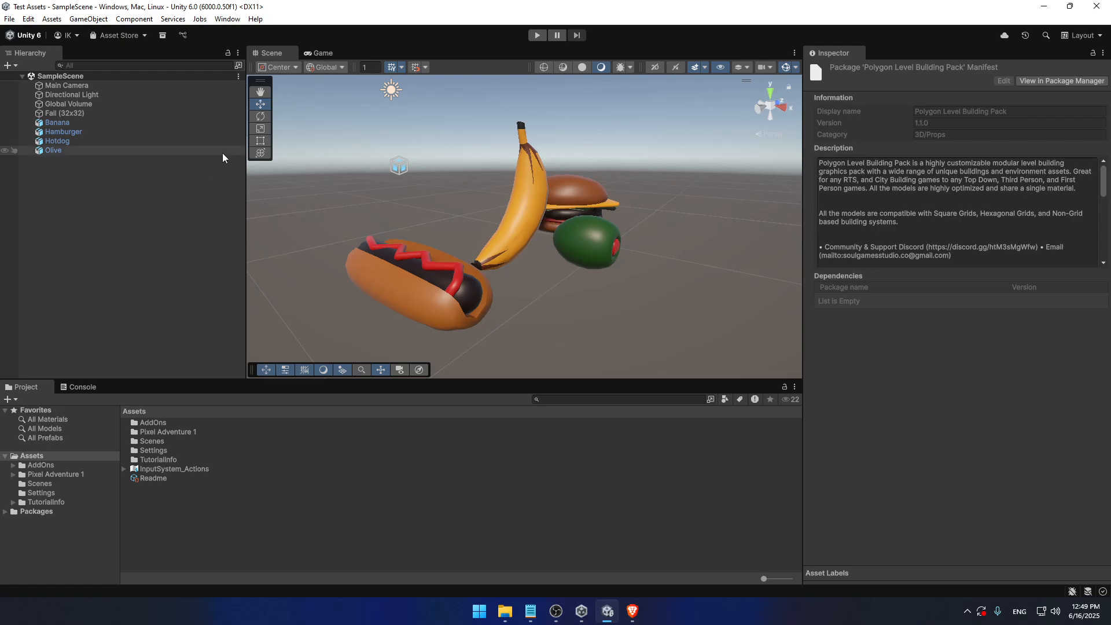
# Open Package Manager from the Window menu, close it, and reopen it from the toolbar button
pyautogui.click(227, 18)
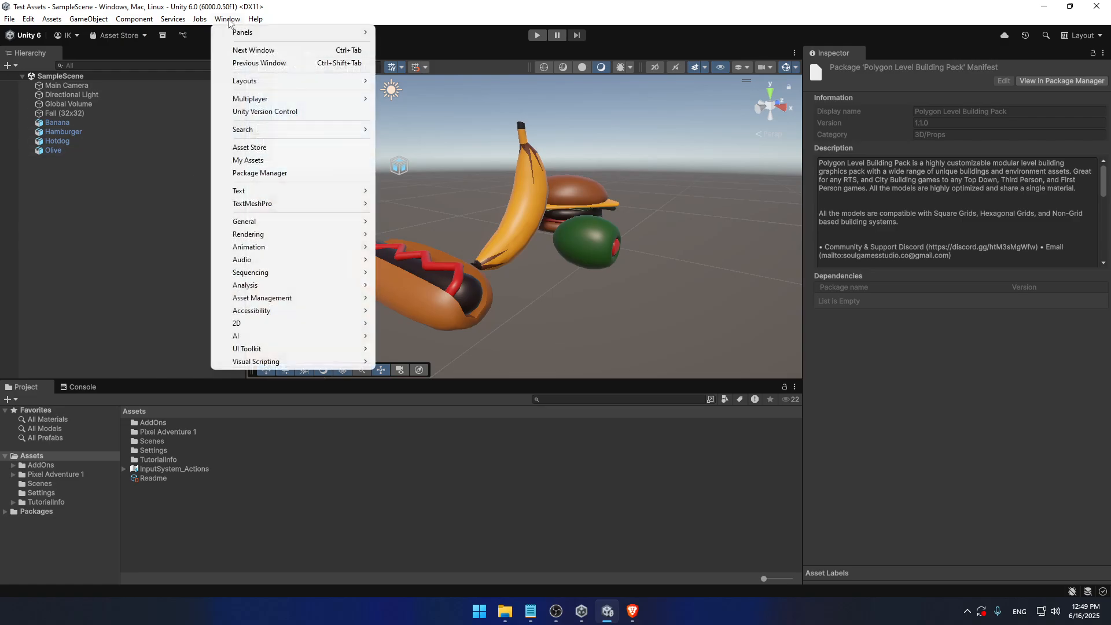
pyautogui.moveTo(259, 172)
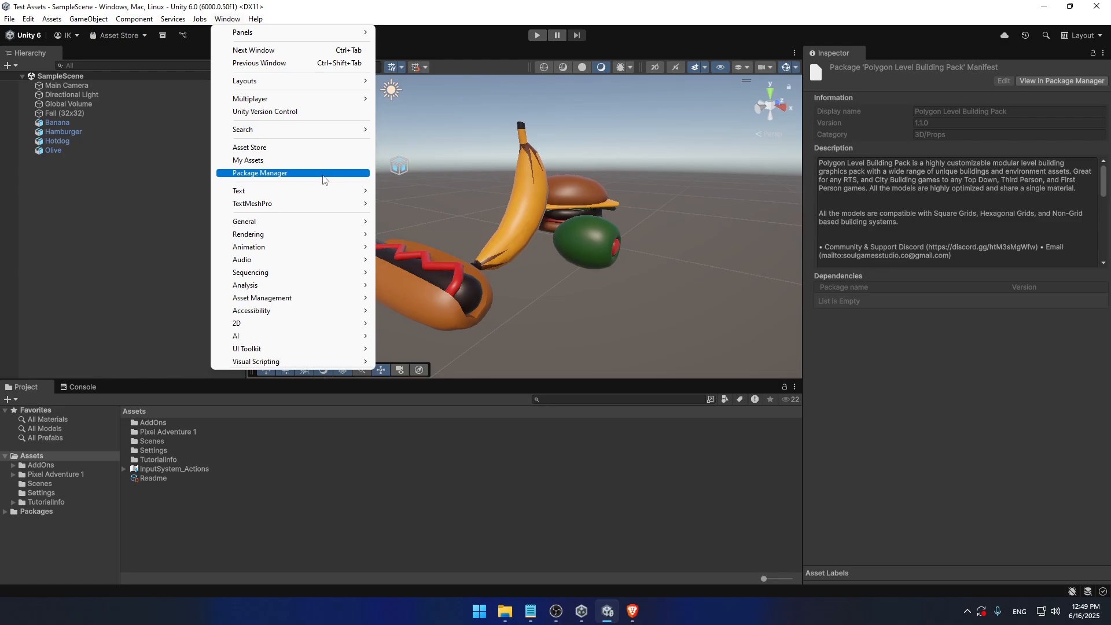
pyautogui.moveTo(315, 178)
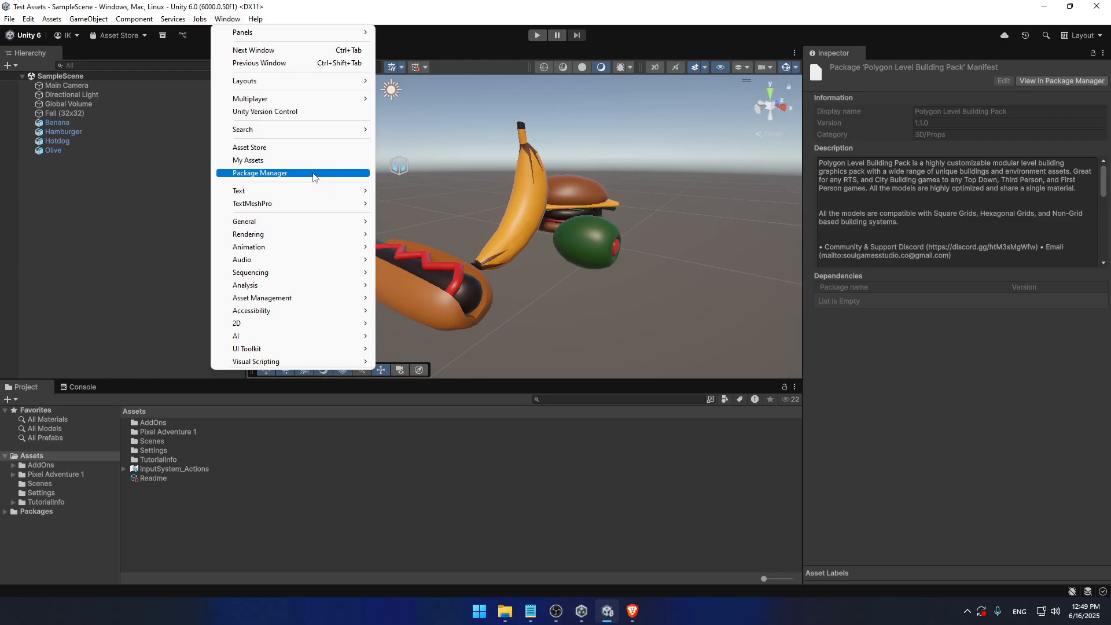
pyautogui.click(261, 172)
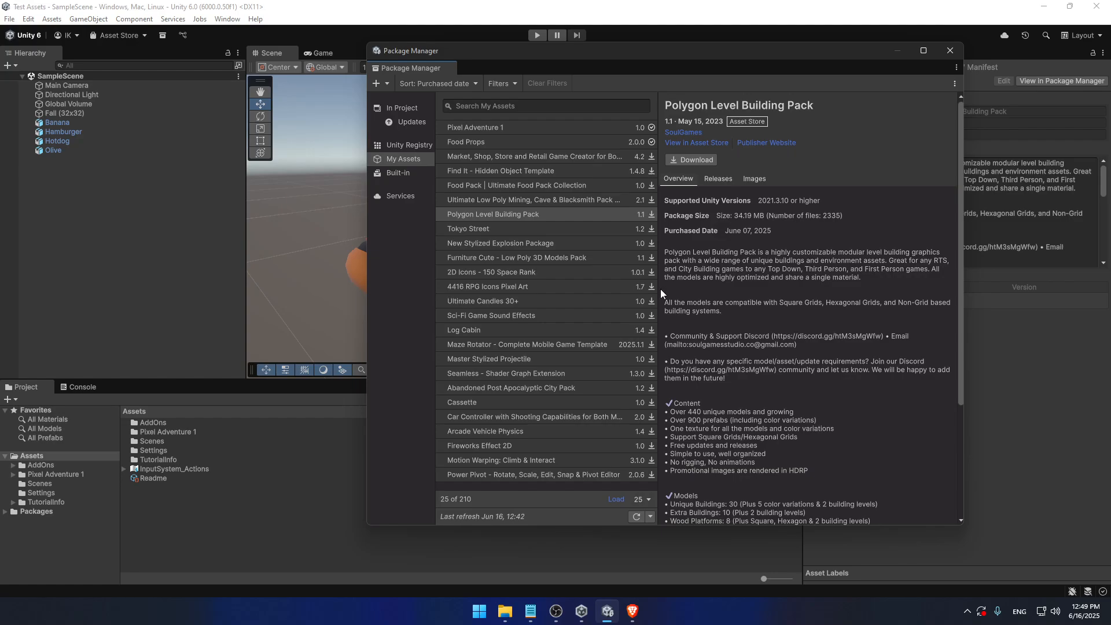
pyautogui.click(950, 50)
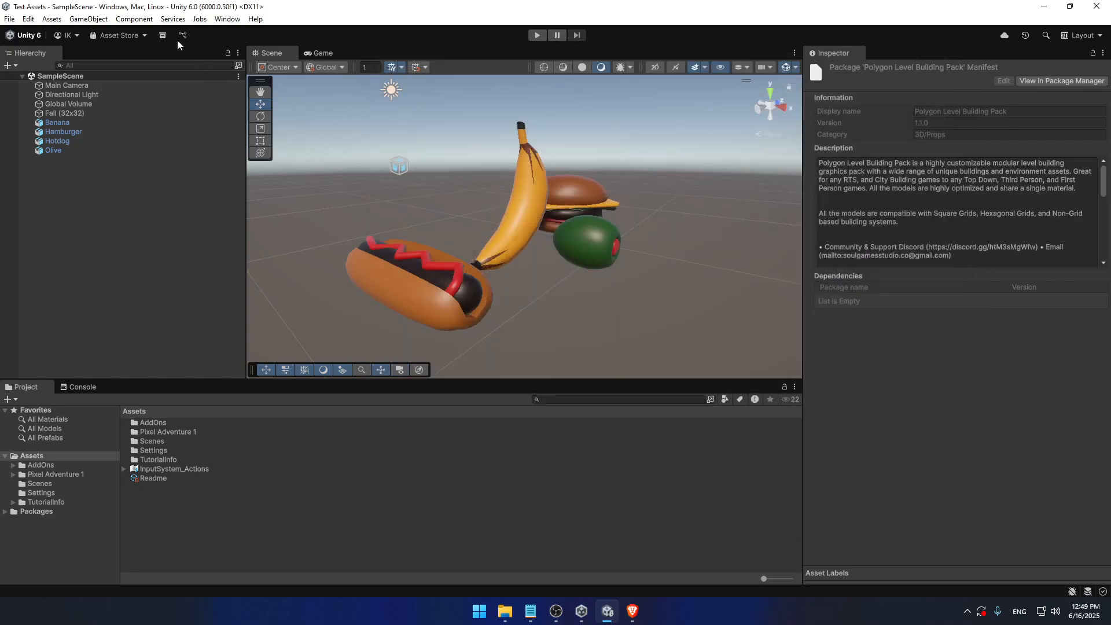
pyautogui.click(1062, 80)
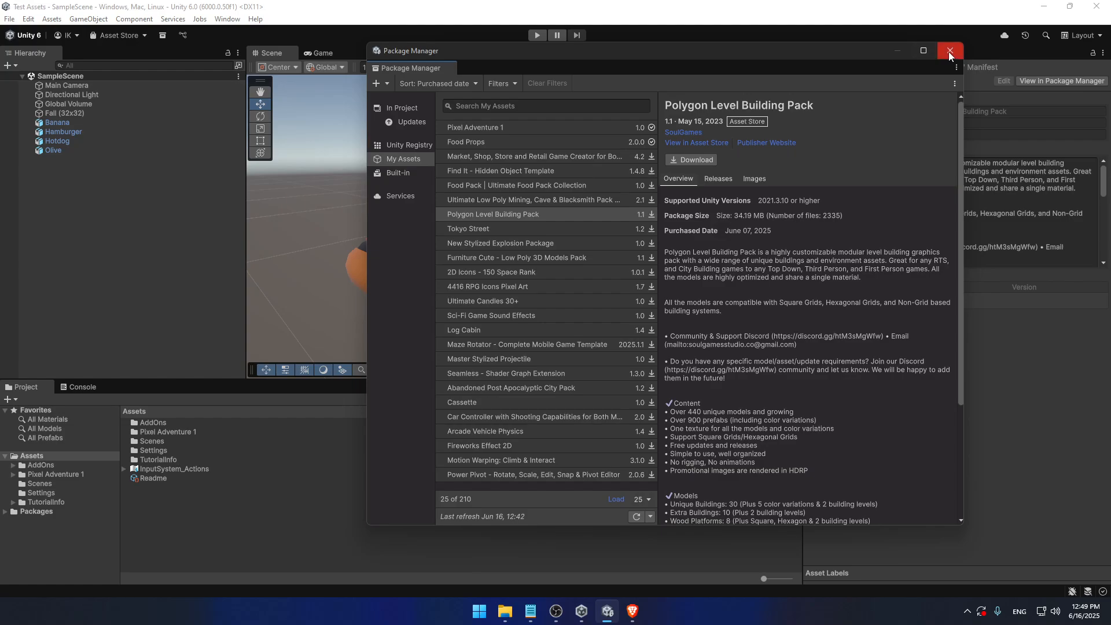
# Use the Window menu again to open My Assets in the Package Manager
pyautogui.click(227, 19)
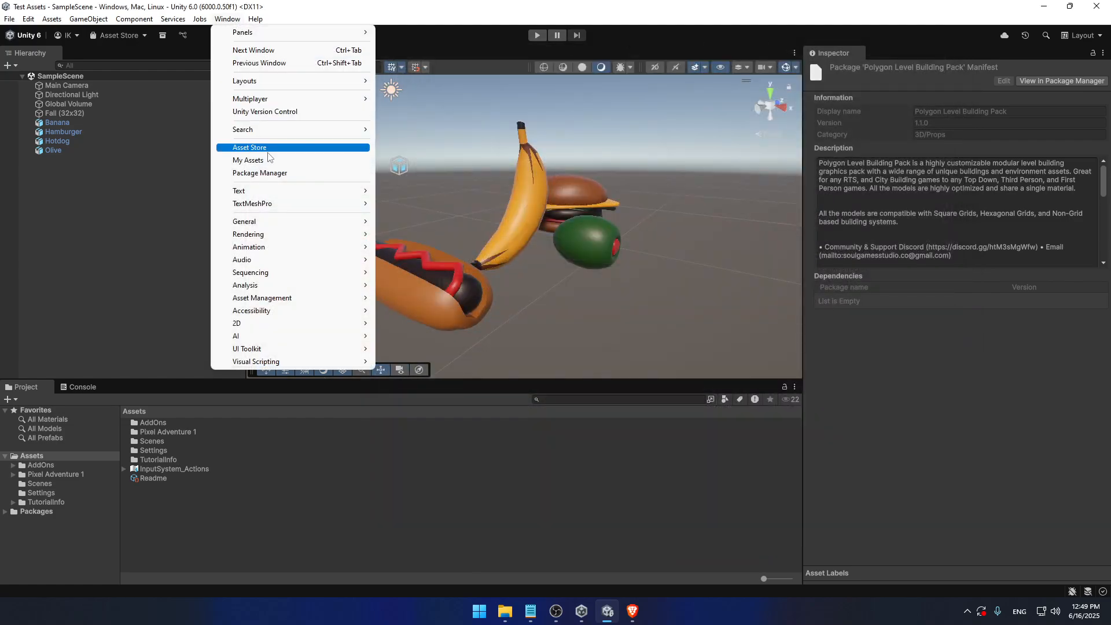
pyautogui.click(259, 173)
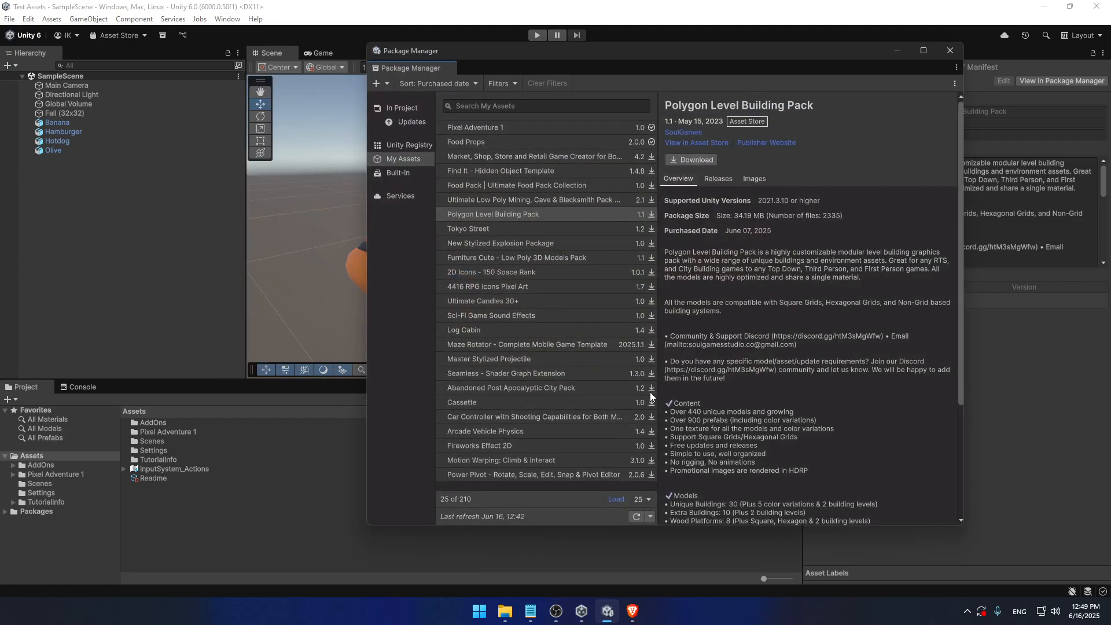
pyautogui.moveTo(567, 177)
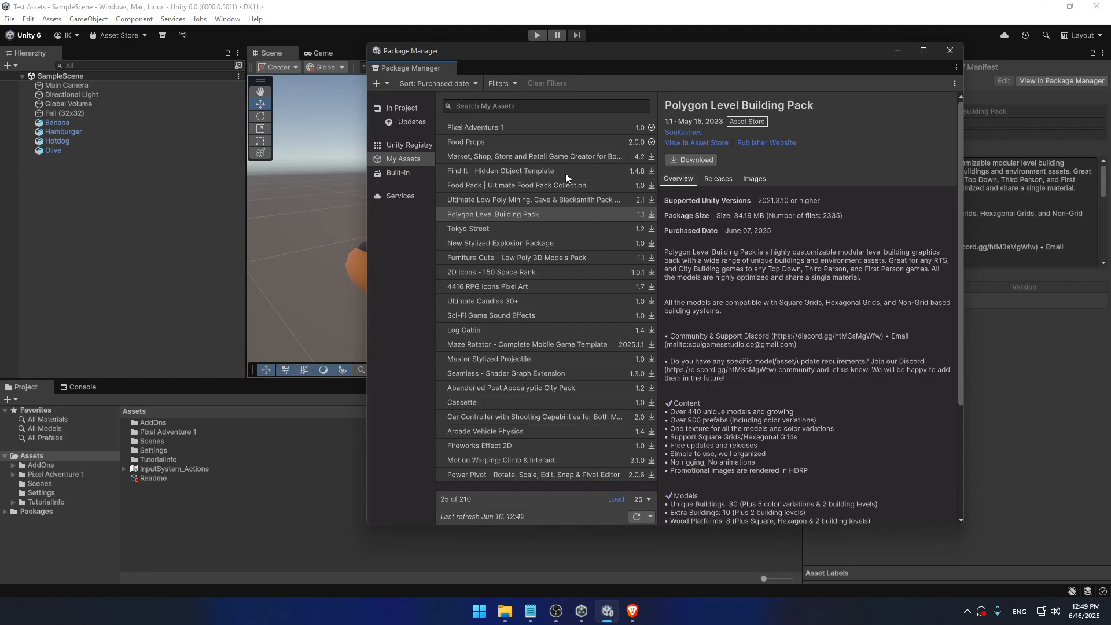
pyautogui.moveTo(542, 201)
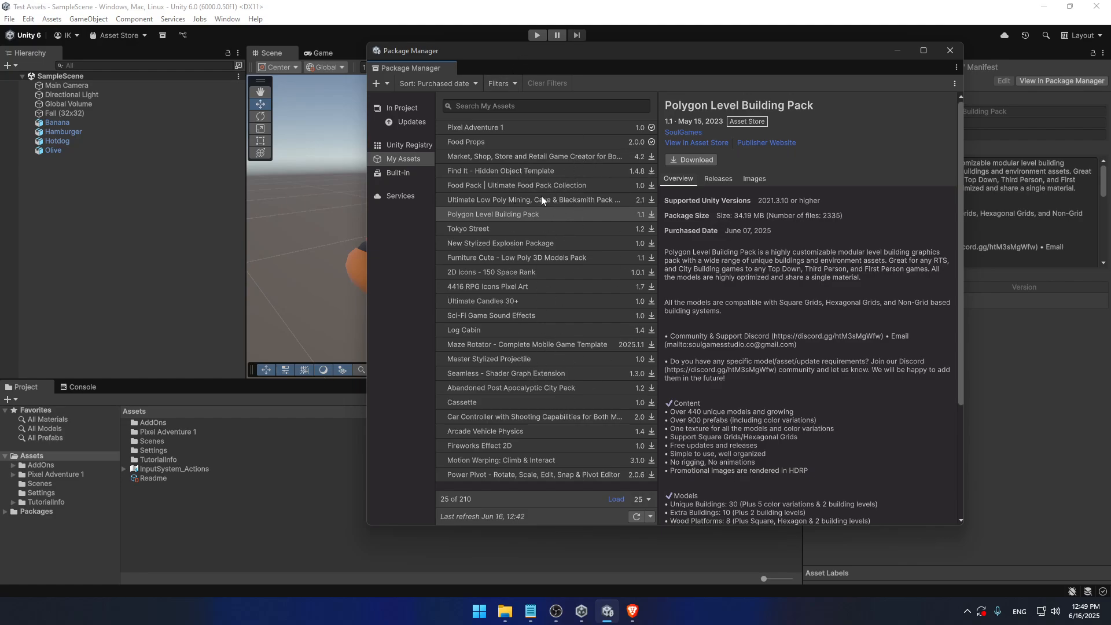
pyautogui.moveTo(939, 84)
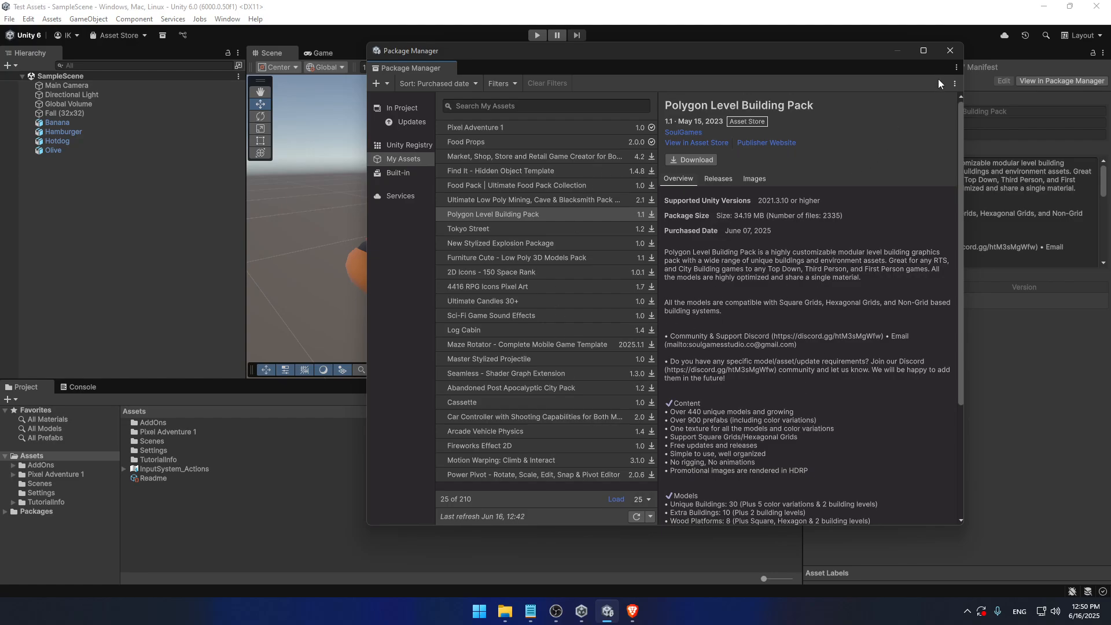
# Close the Package Manager, then bring the OBS Studio window to the front
pyautogui.click(950, 50)
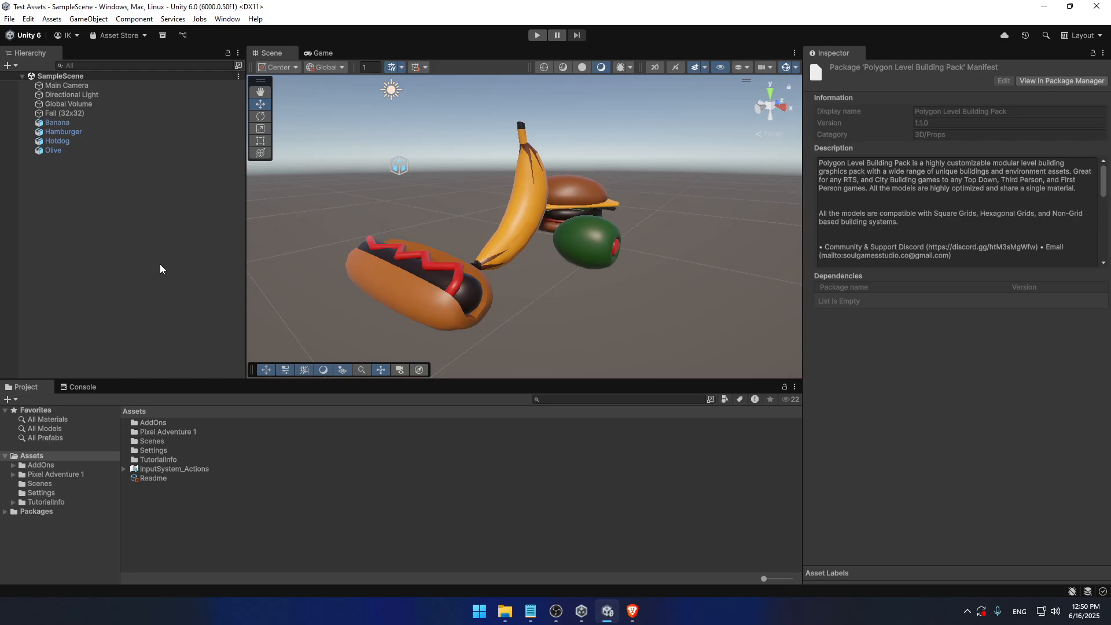
pyautogui.click(581, 611)
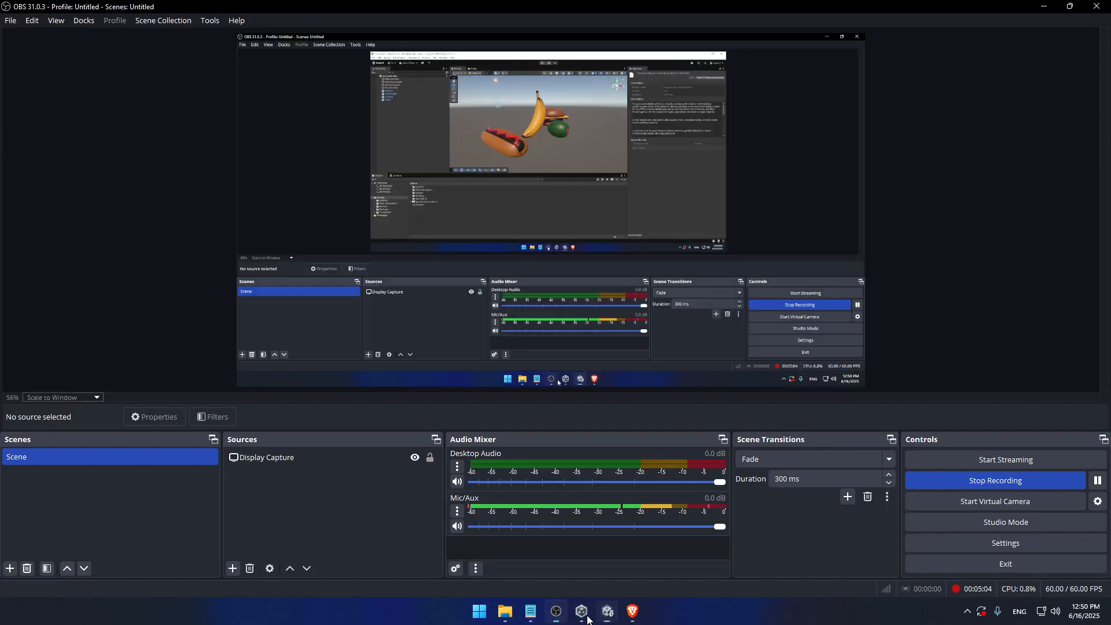